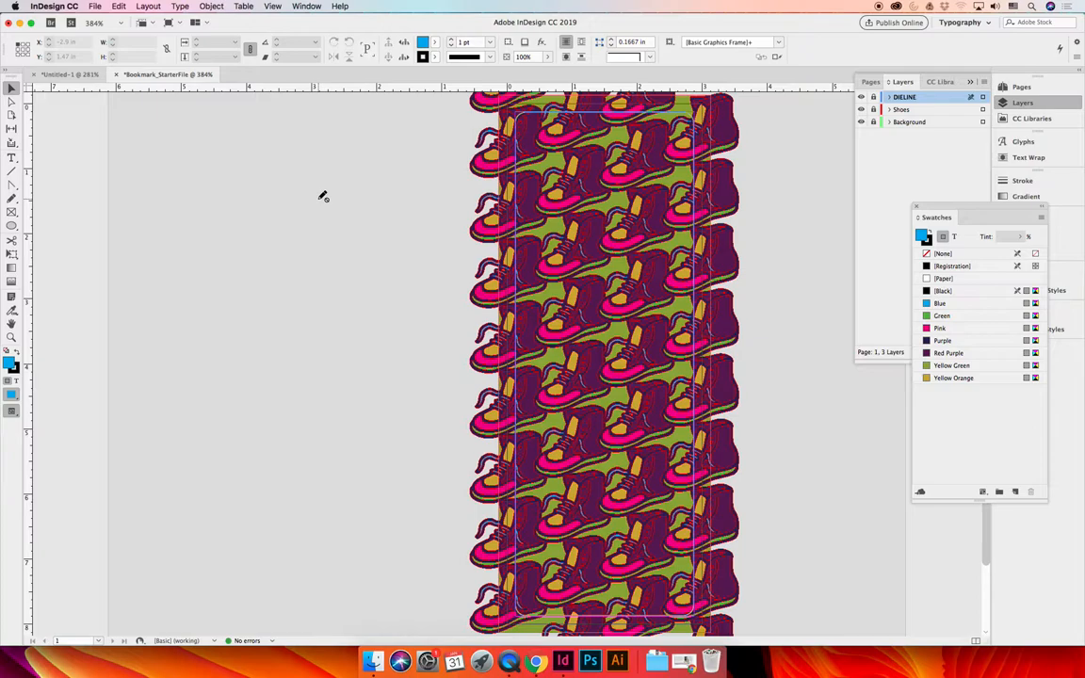
- Glance at the blank Untitled document, then return to the shoe bookmark document
left_click(66, 76)
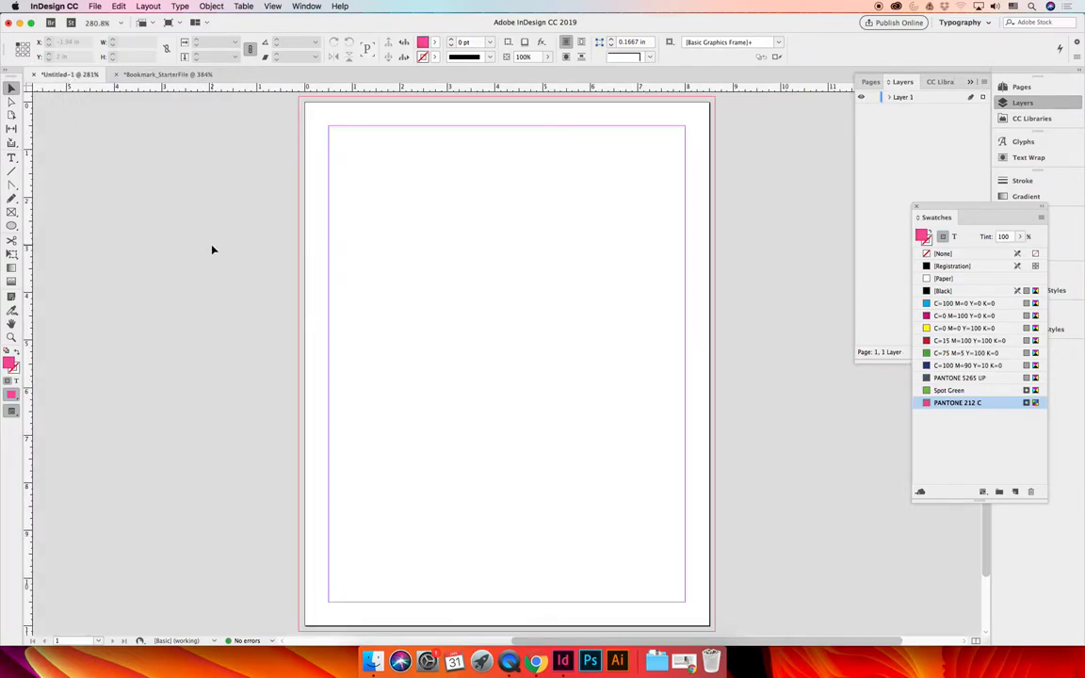
left_click(305, 7)
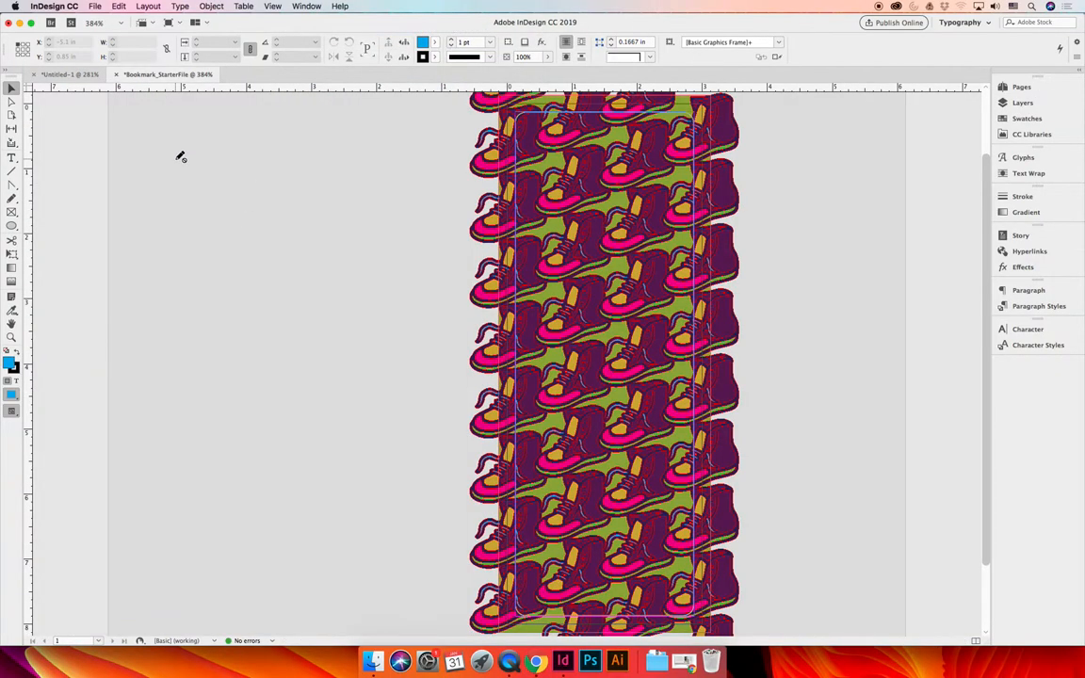
mouse_move(324, 313)
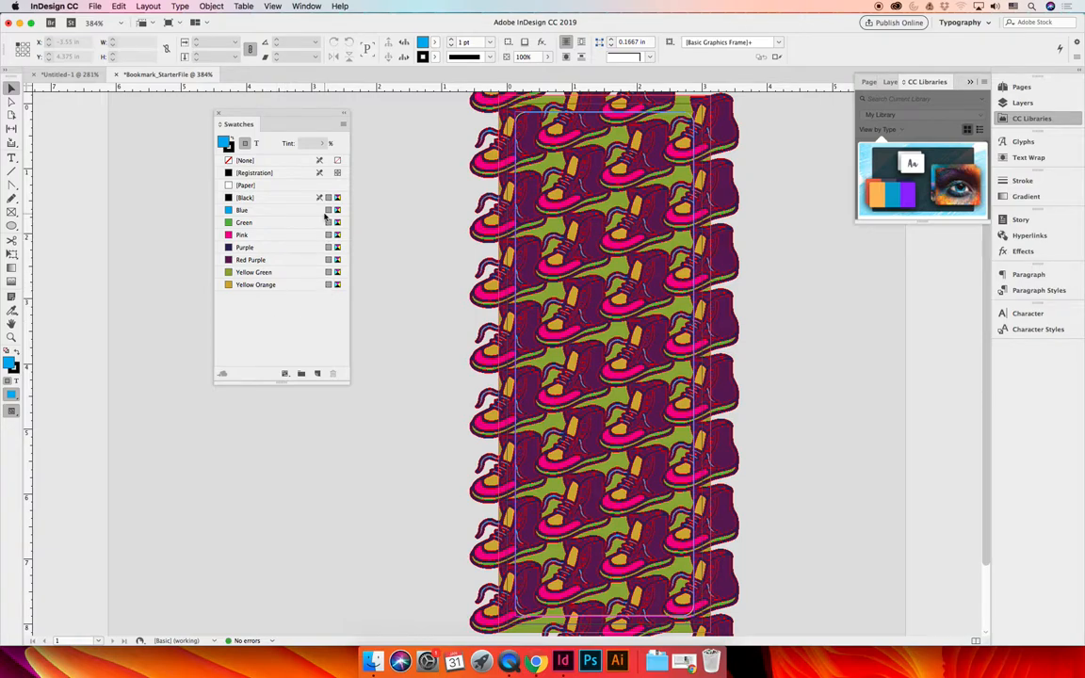
mouse_move(297, 330)
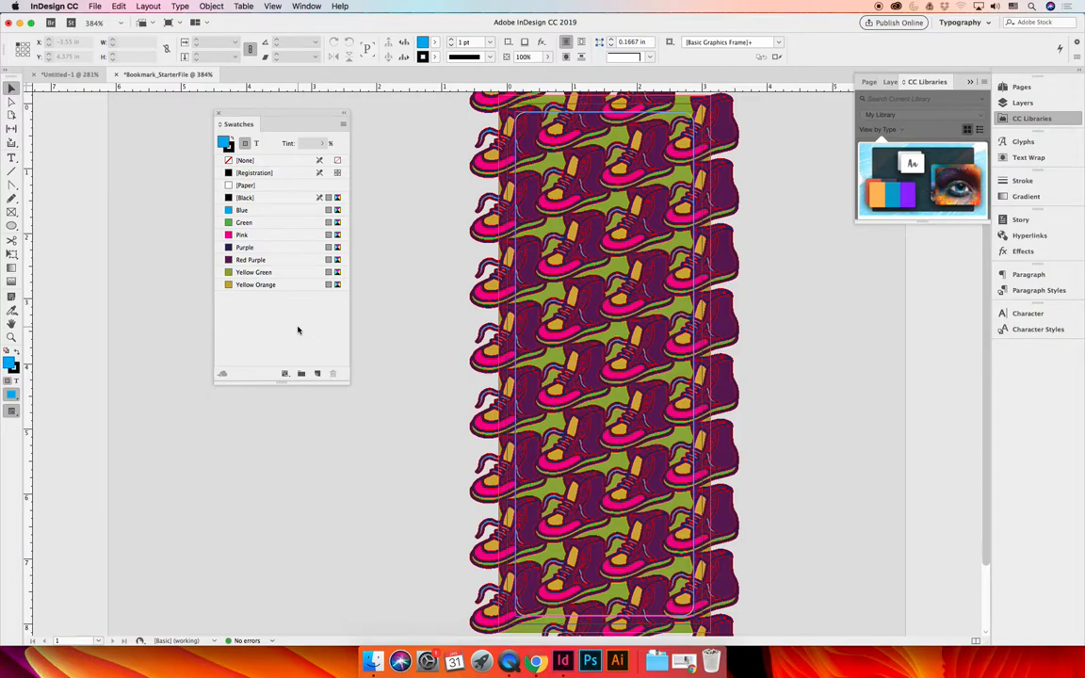
- Hide frame edges via View > Extras so the shoe pattern shows without outlines
left_click(273, 8)
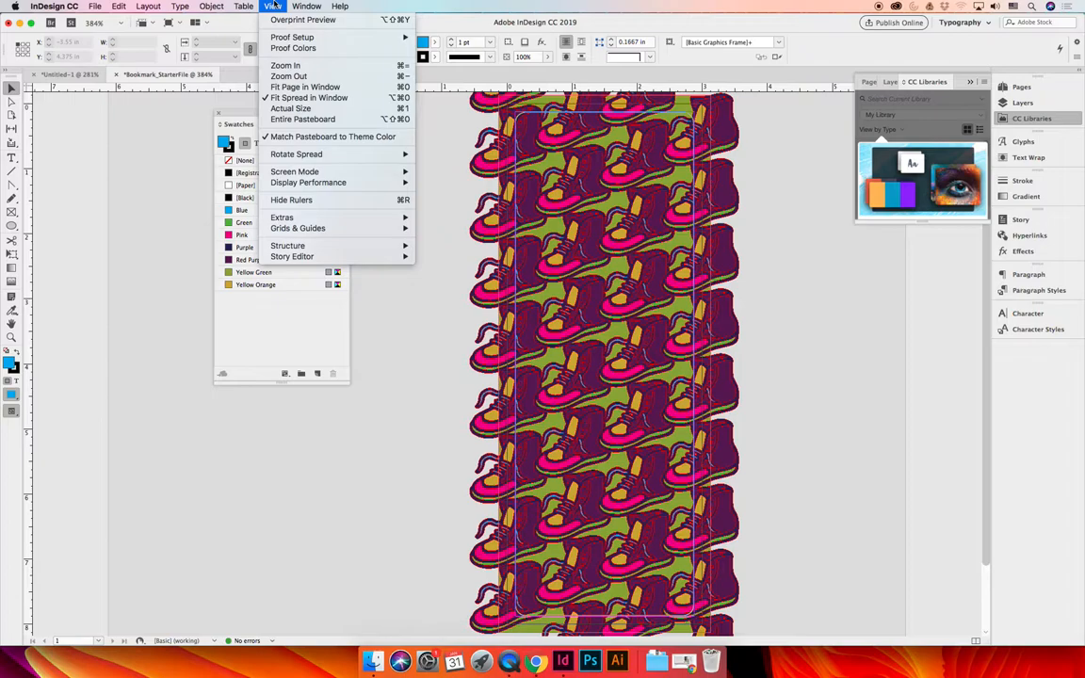
mouse_move(282, 218)
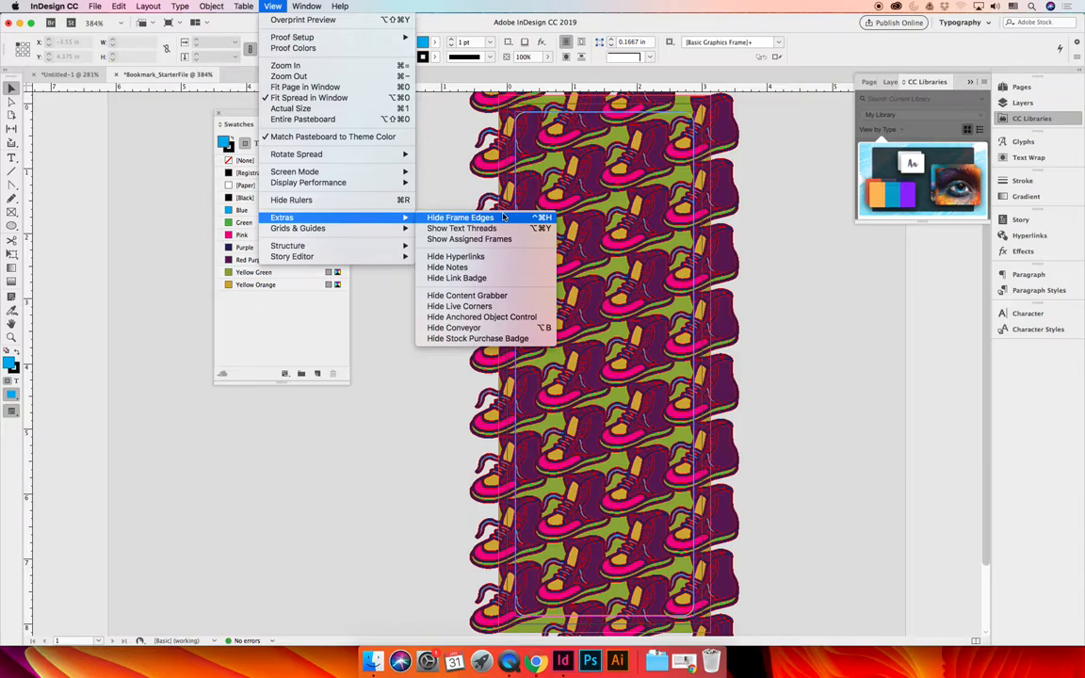
mouse_move(501, 218)
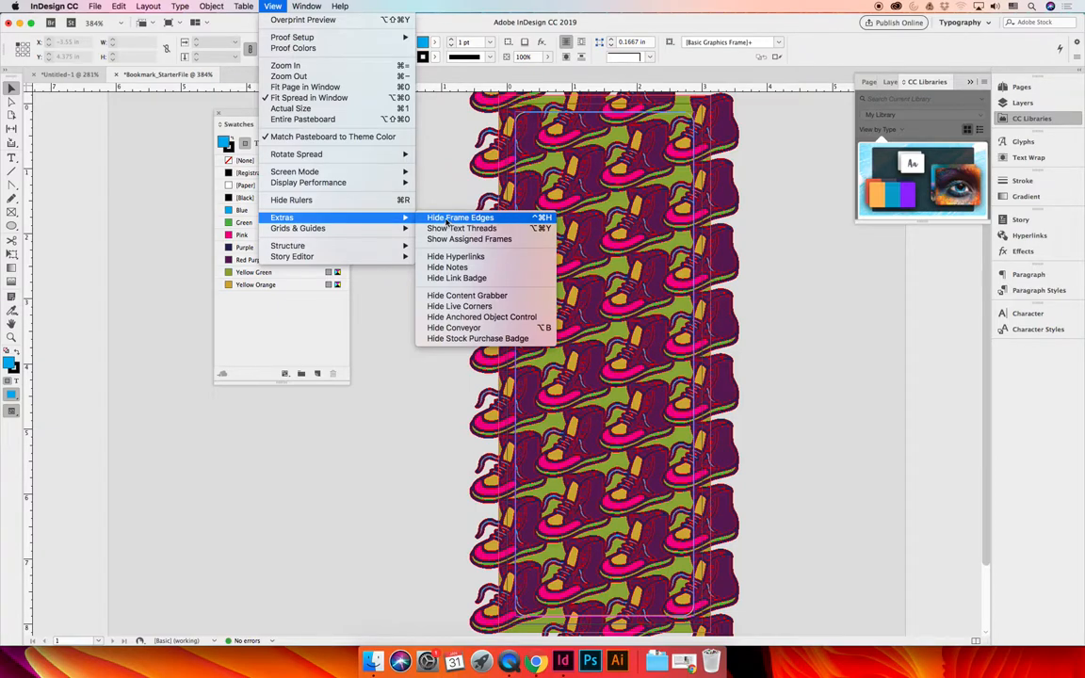
left_click(459, 218)
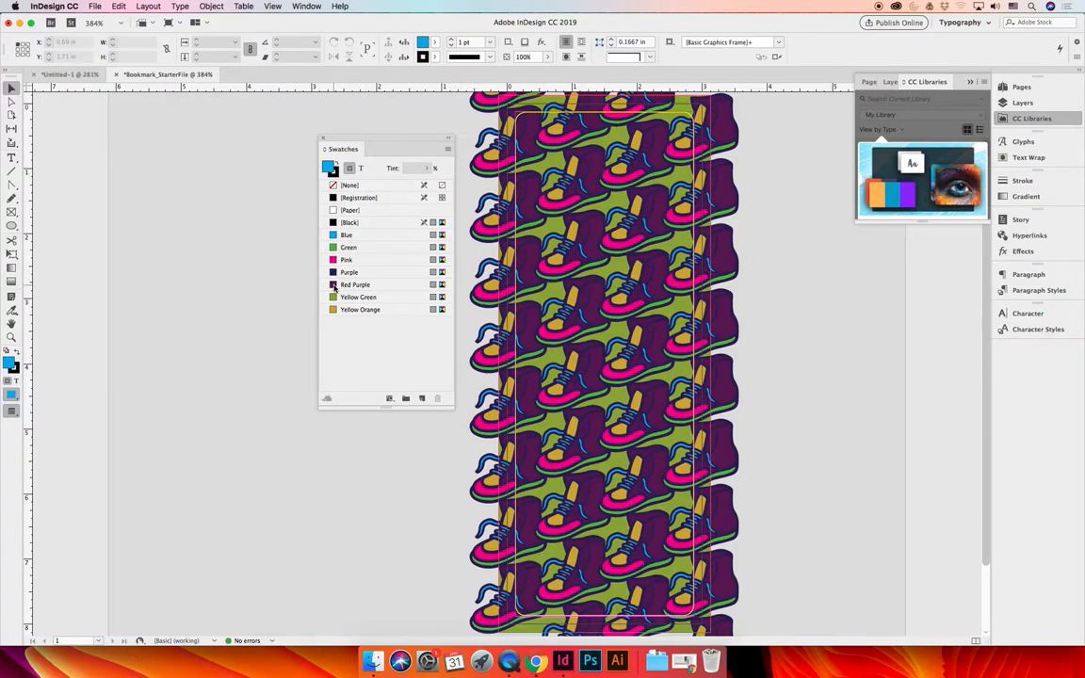
- Edit the Red Purple swatch to a redder magenta with Cyan lowered to 35, previewed and confirmed
double_click(354, 285)
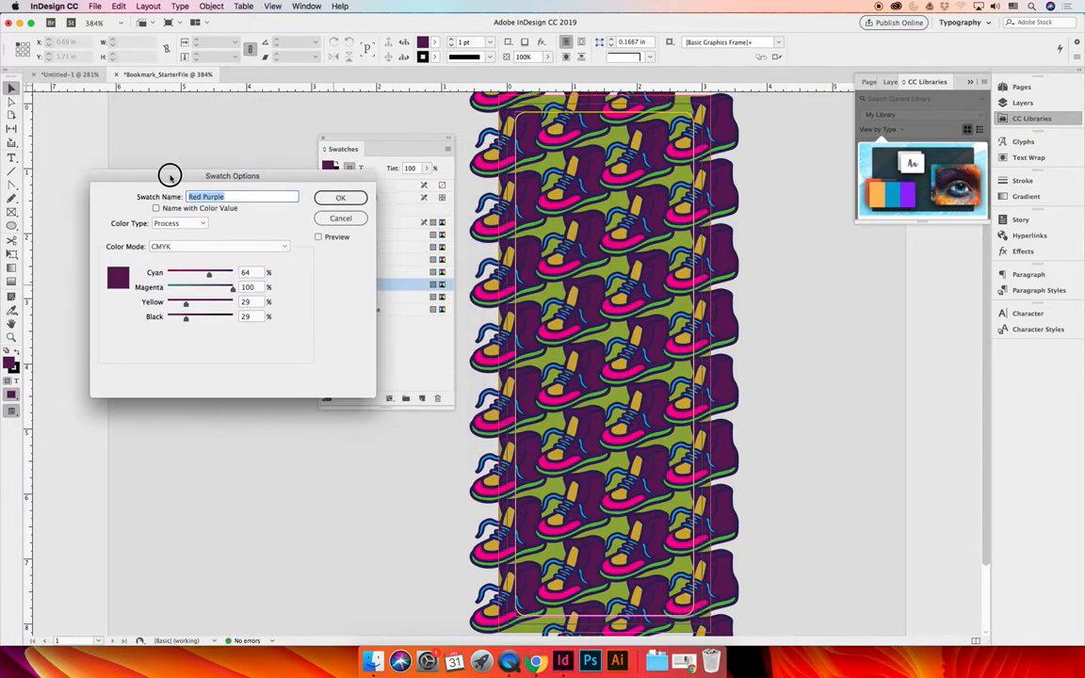
left_click_drag(233, 175, 224, 211)
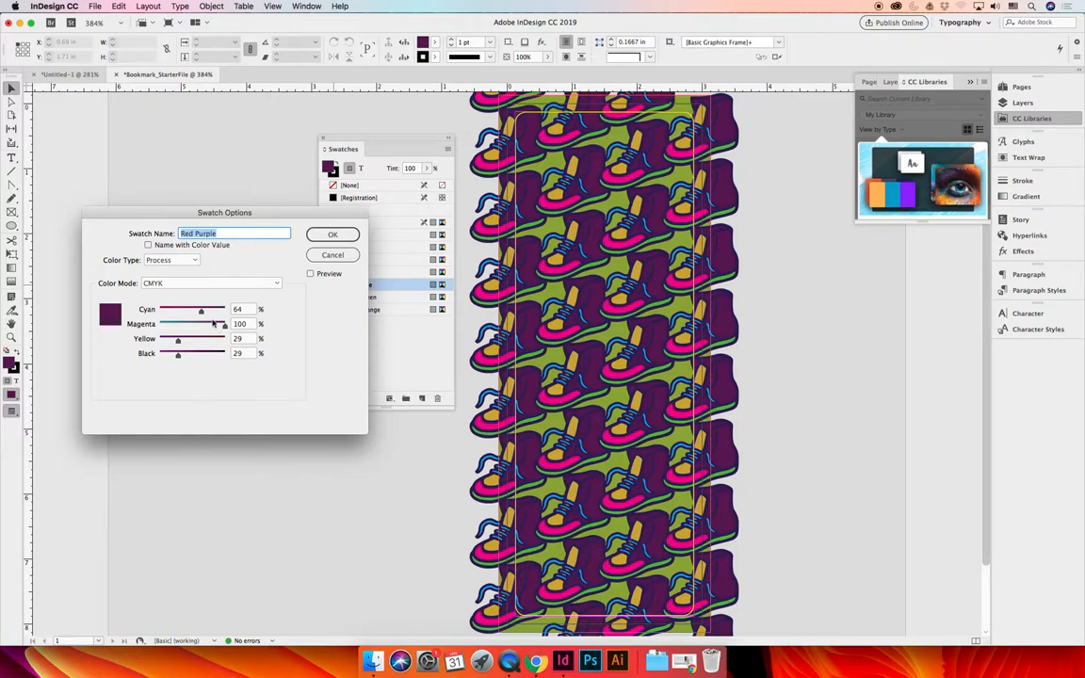
left_click_drag(199, 311, 170, 311)
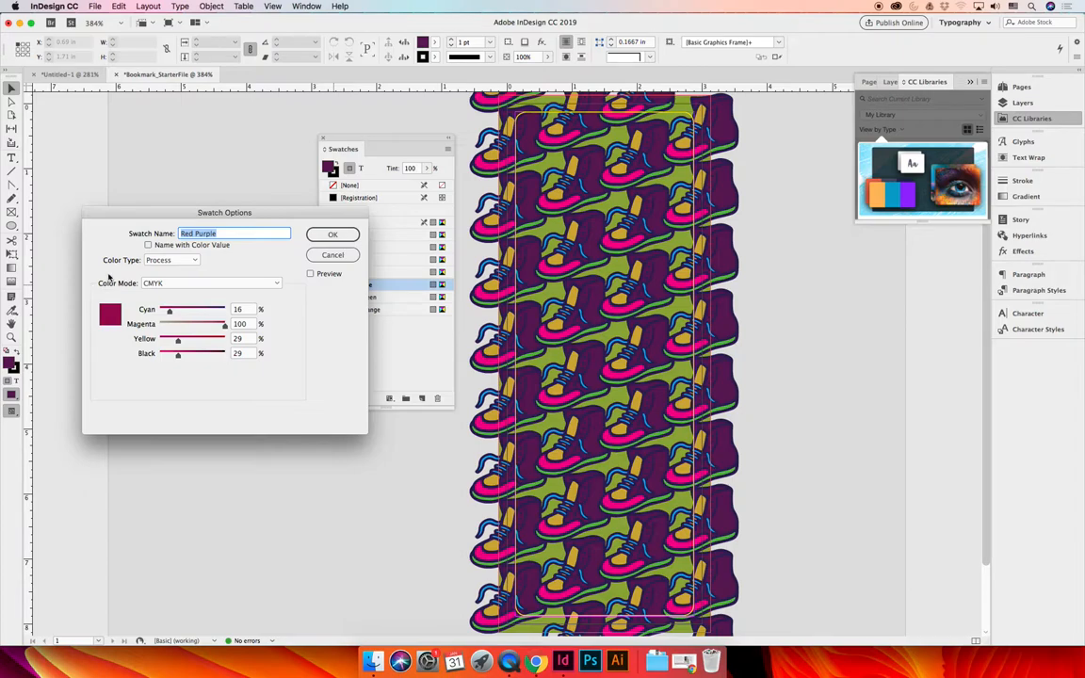
mouse_move(115, 298)
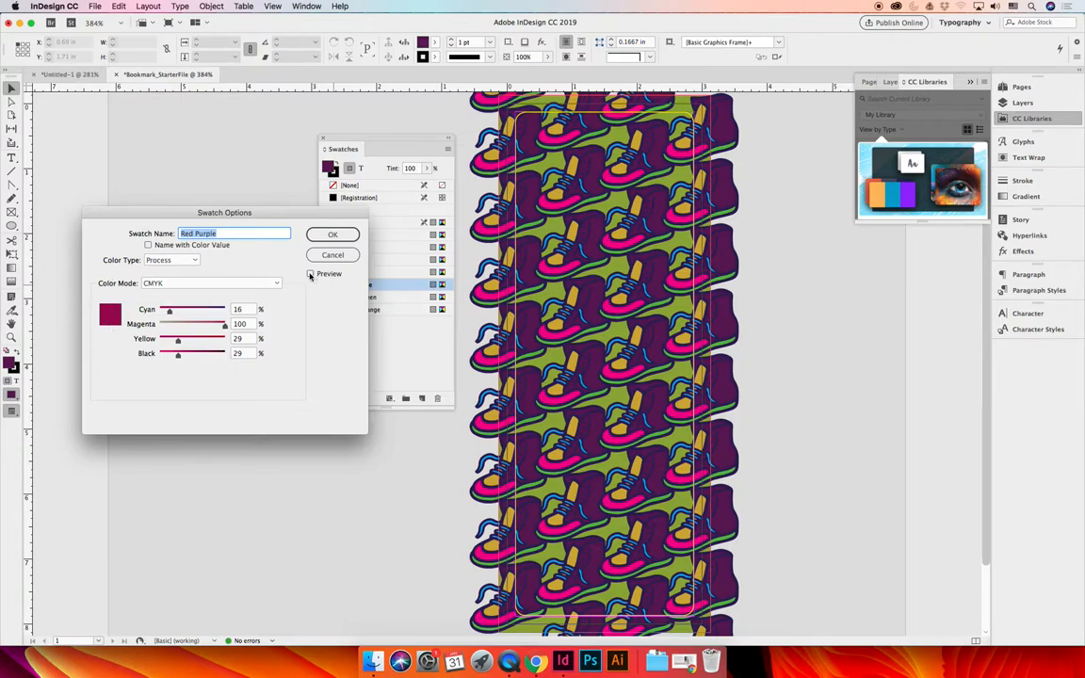
left_click(311, 273)
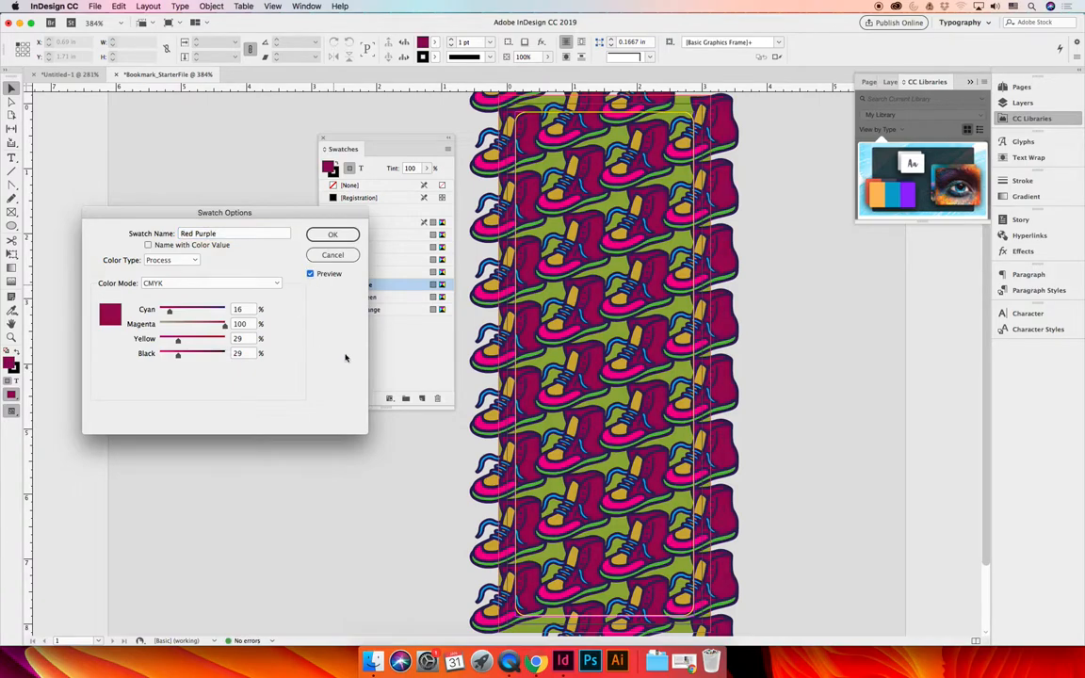
mouse_move(298, 365)
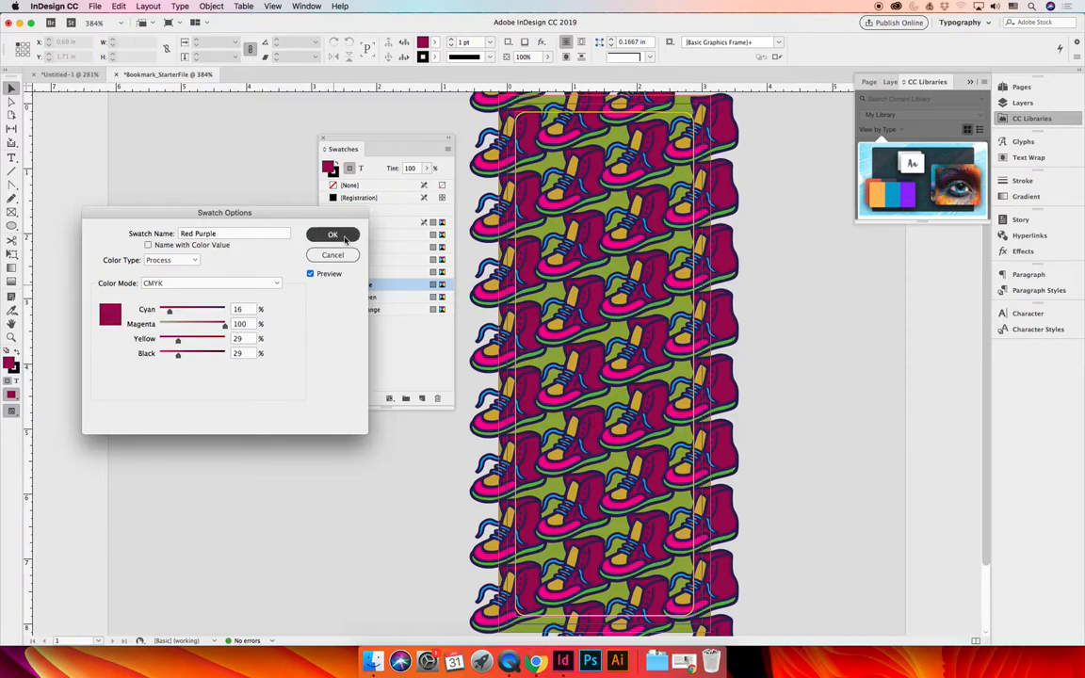
left_click(331, 234)
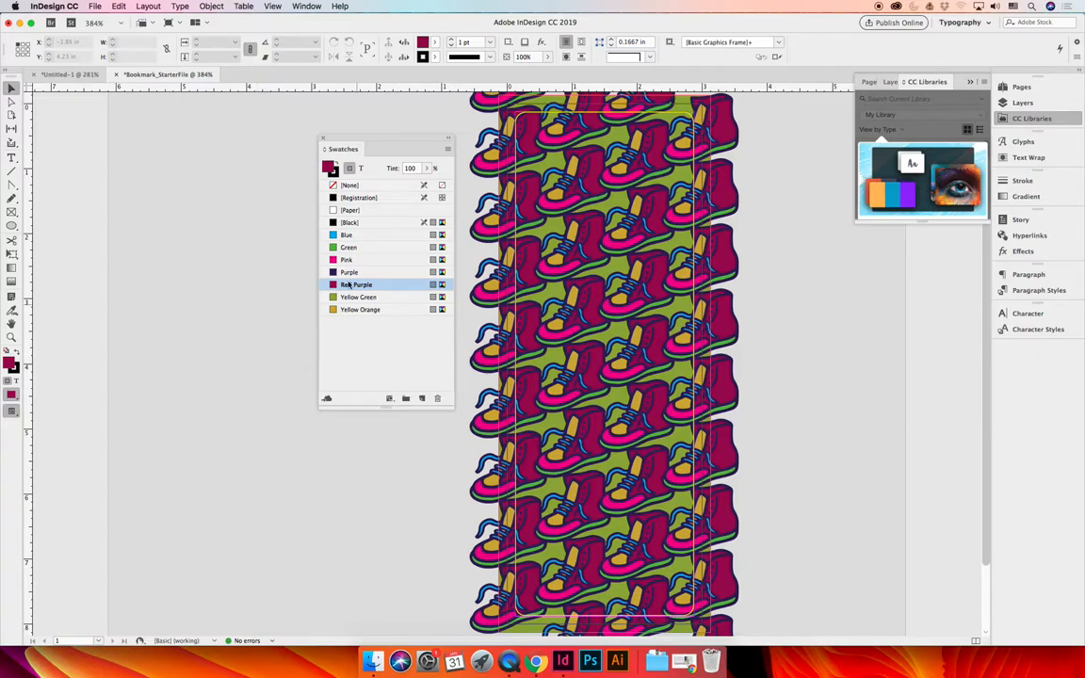
- Remix the Pink swatch's CMYK sliders into a tan light-brown shade and confirm it
double_click(346, 259)
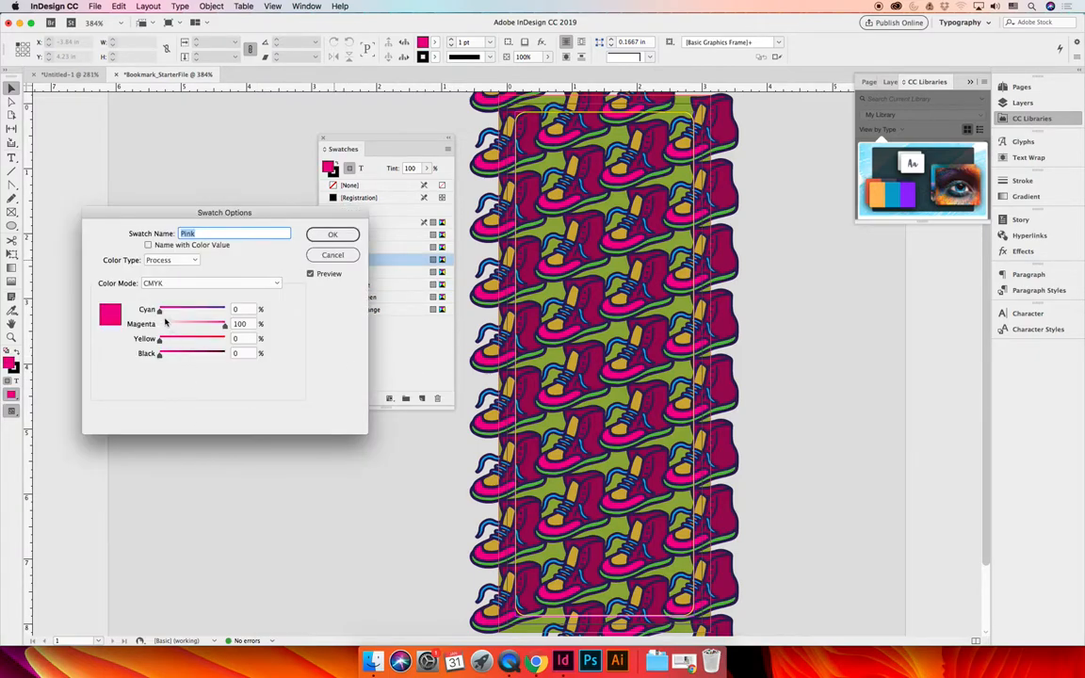
left_click_drag(160, 309, 184, 309)
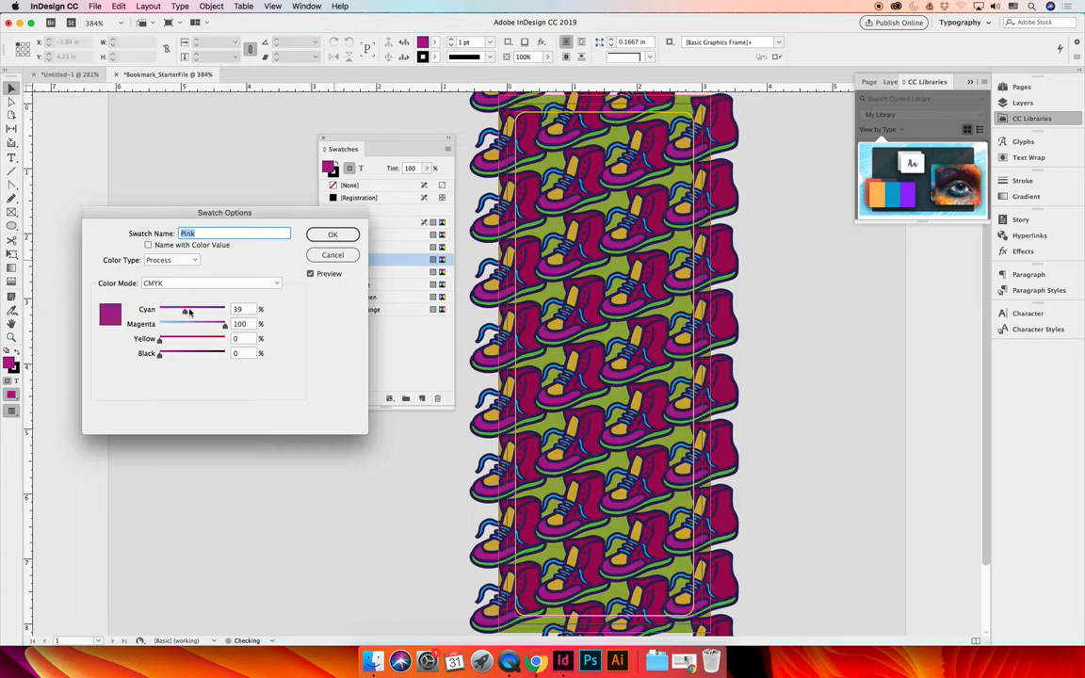
left_click_drag(162, 339, 192, 339)
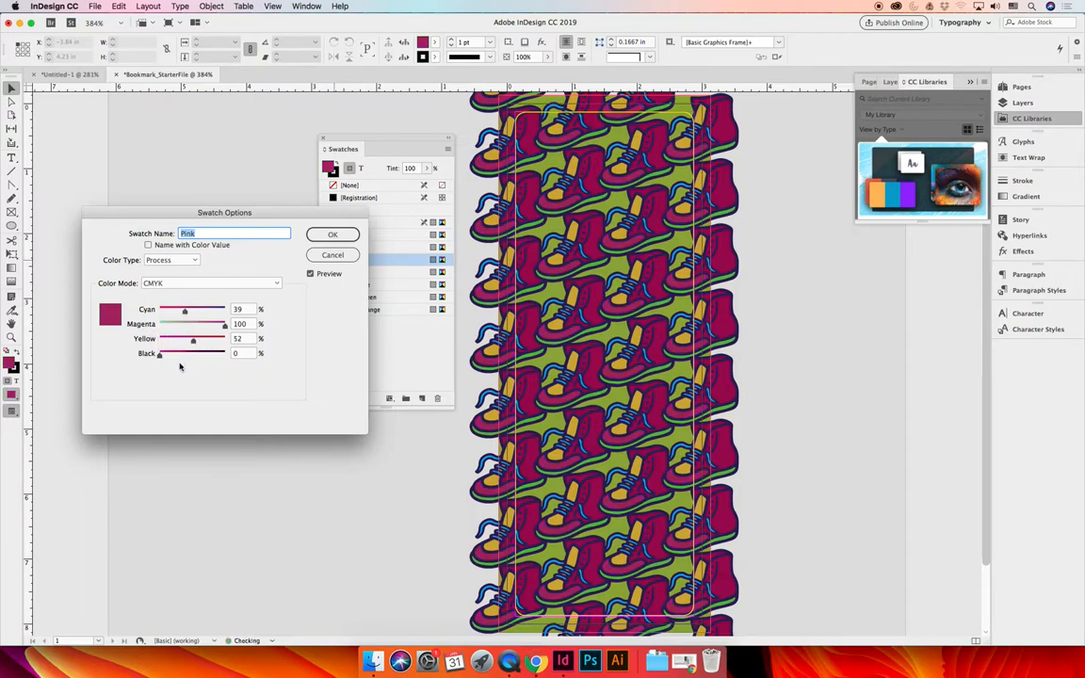
left_click_drag(222, 324, 192, 324)
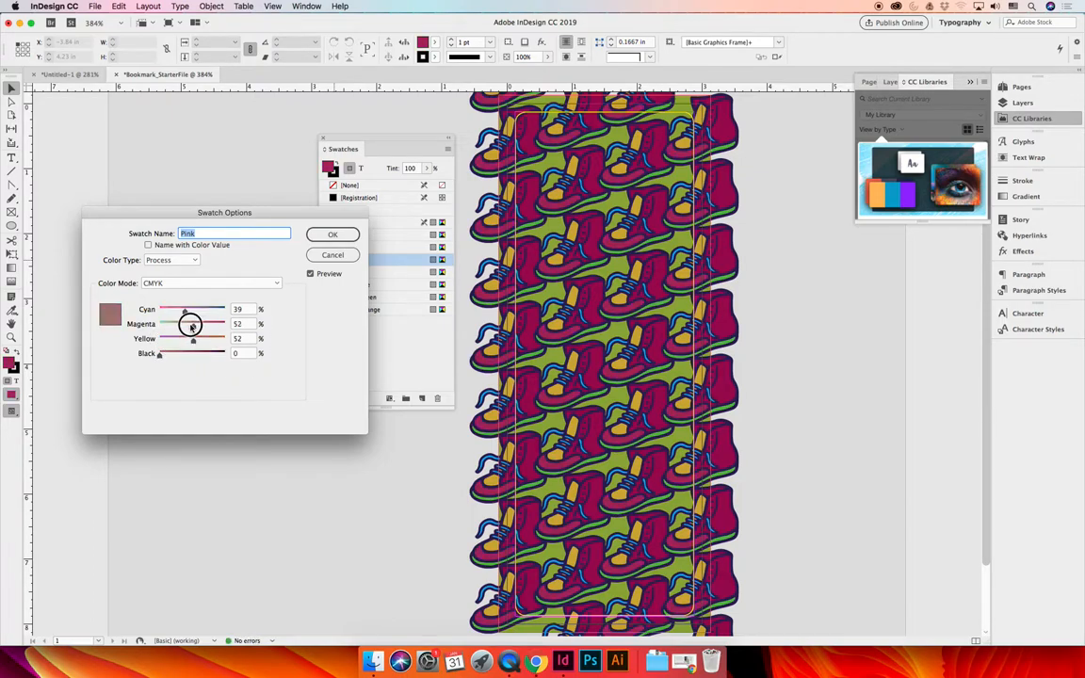
left_click_drag(192, 324, 179, 323)
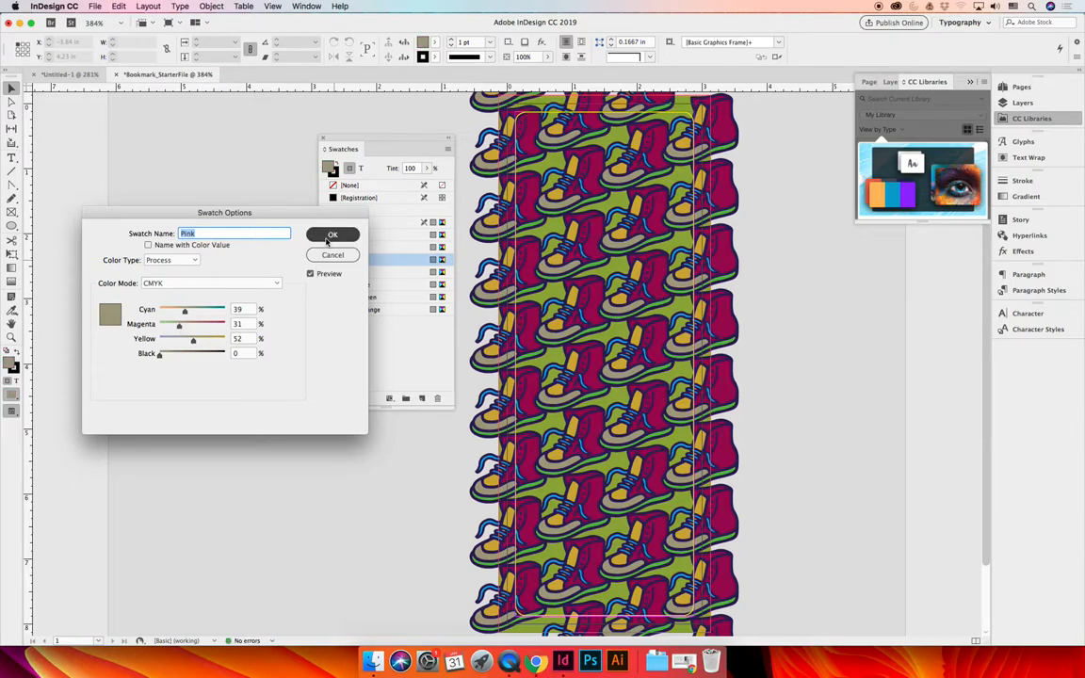
left_click(332, 233)
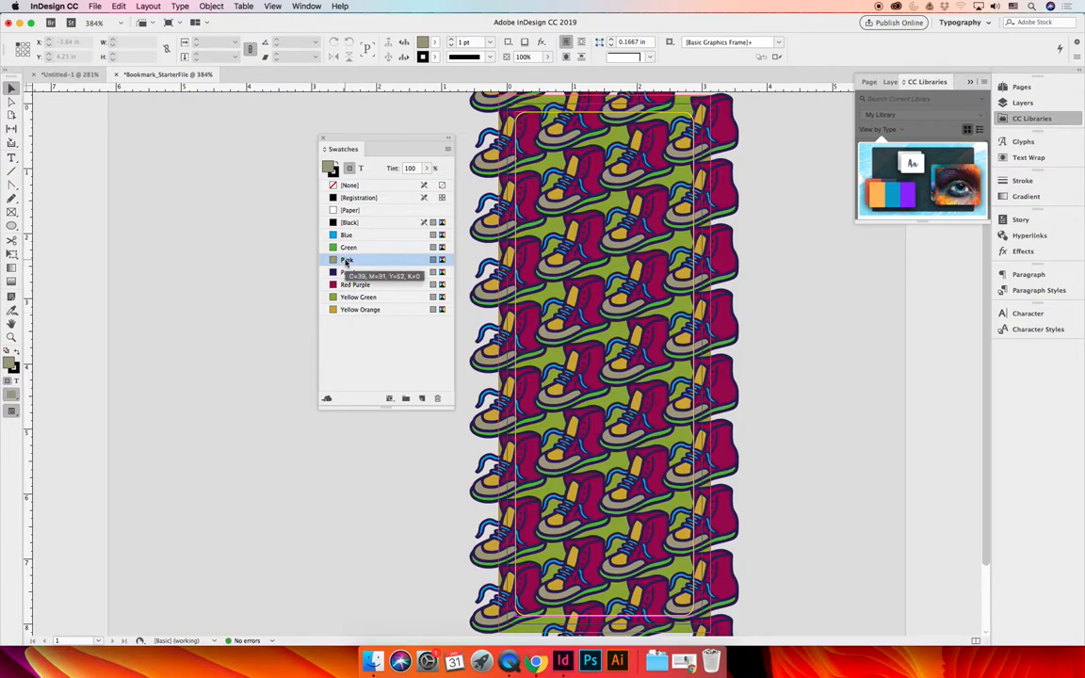
- Rename that tan swatch to Light Brown
double_click(356, 260)
type("Light B")
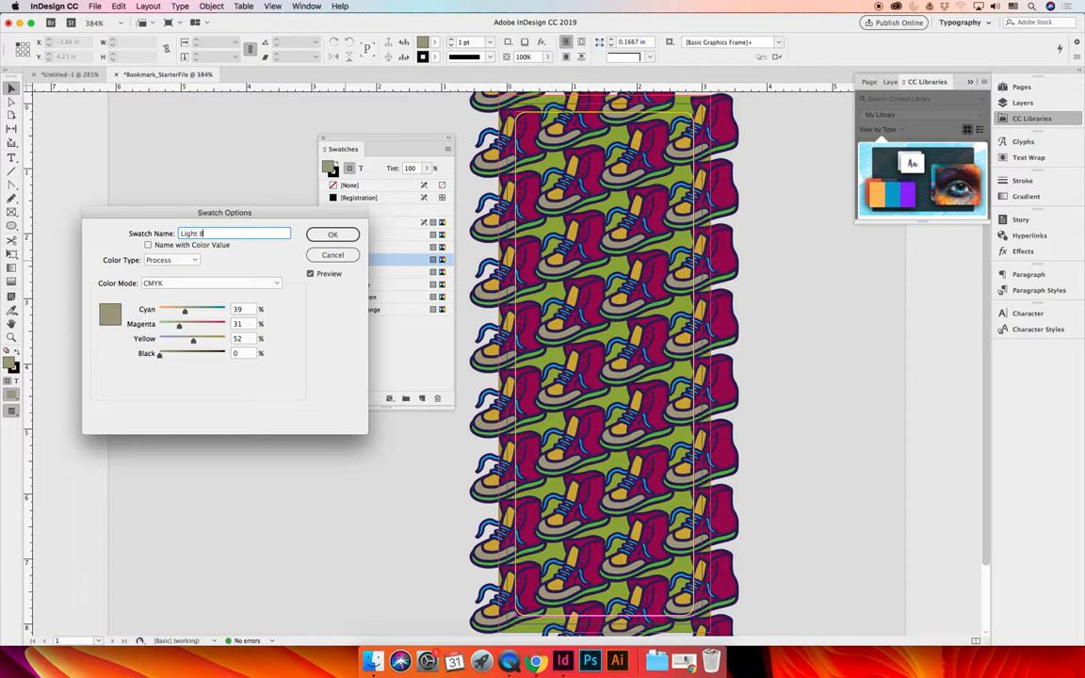
left_click(331, 233)
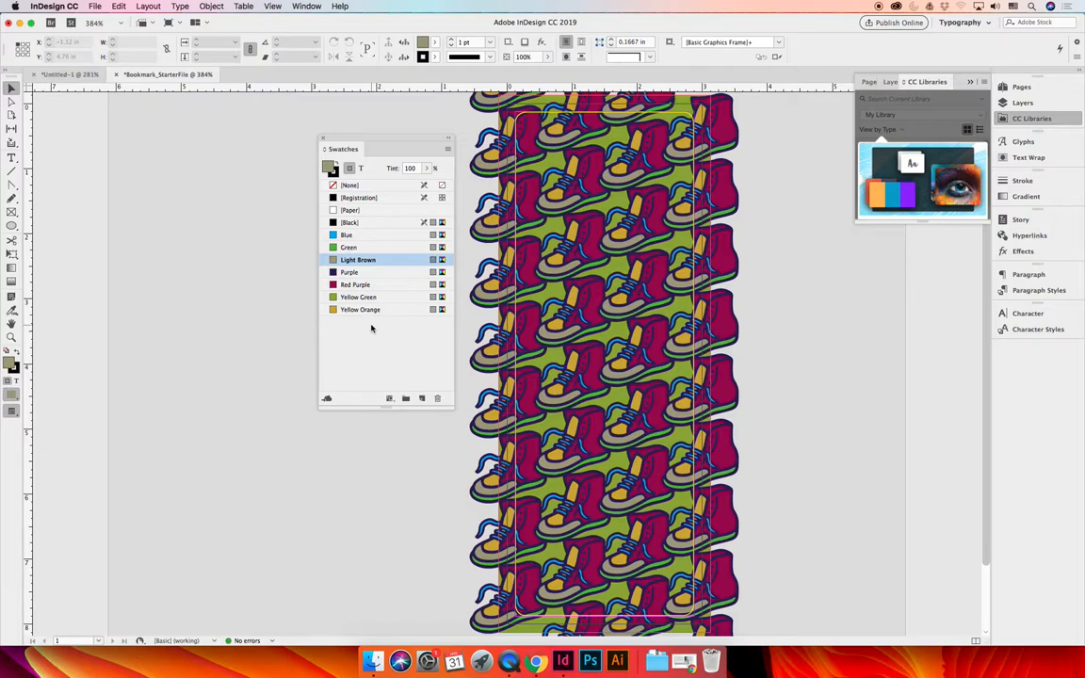
mouse_move(343, 367)
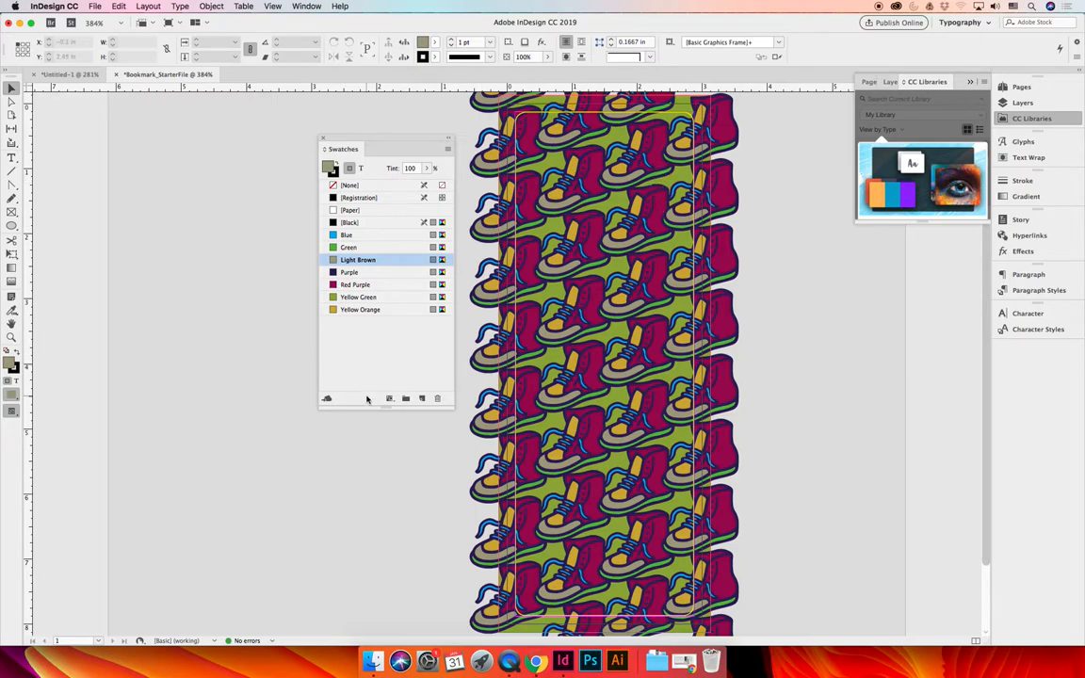
mouse_move(366, 368)
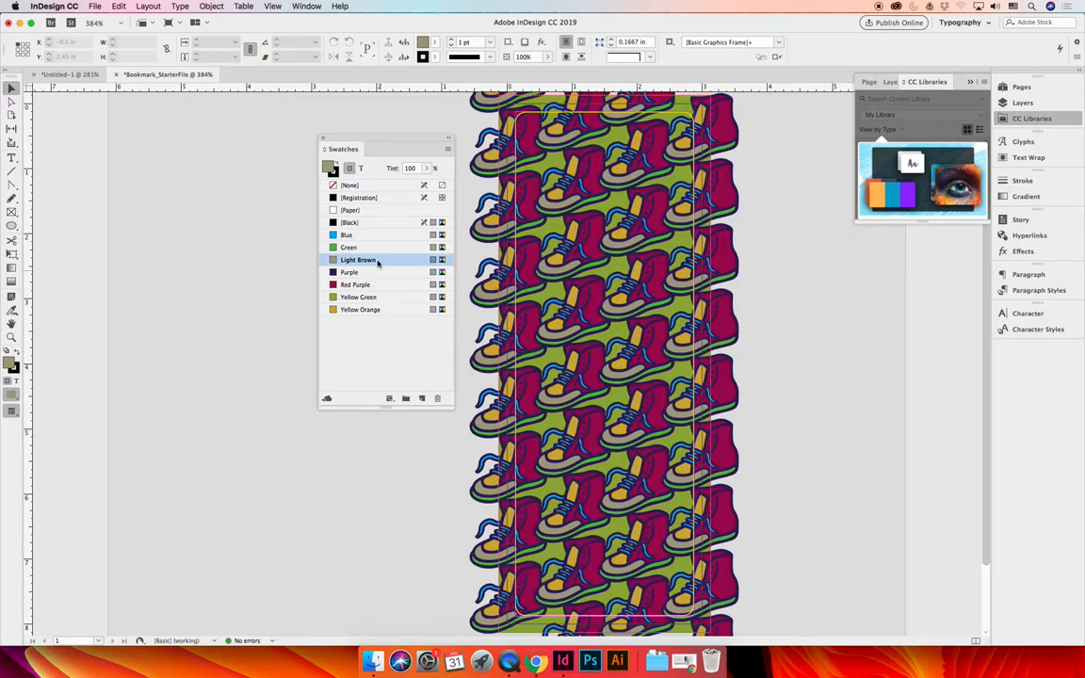
- Select the custom swatches Blue through Yellow Orange and bring up the Swatches panel menu
left_click(346, 234)
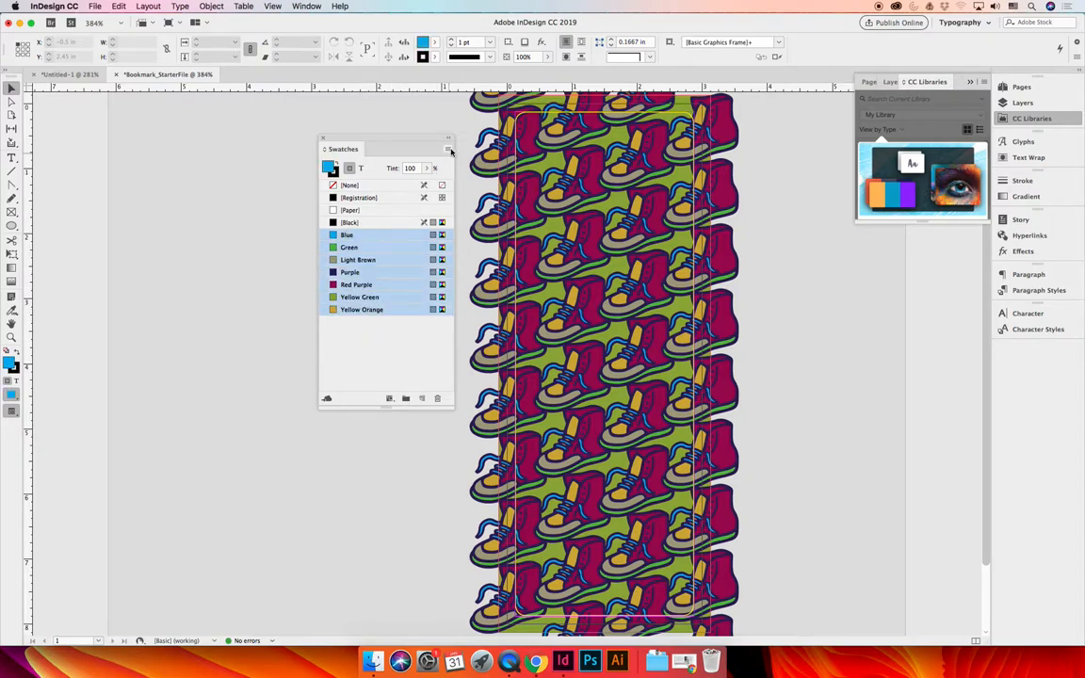
left_click(448, 151)
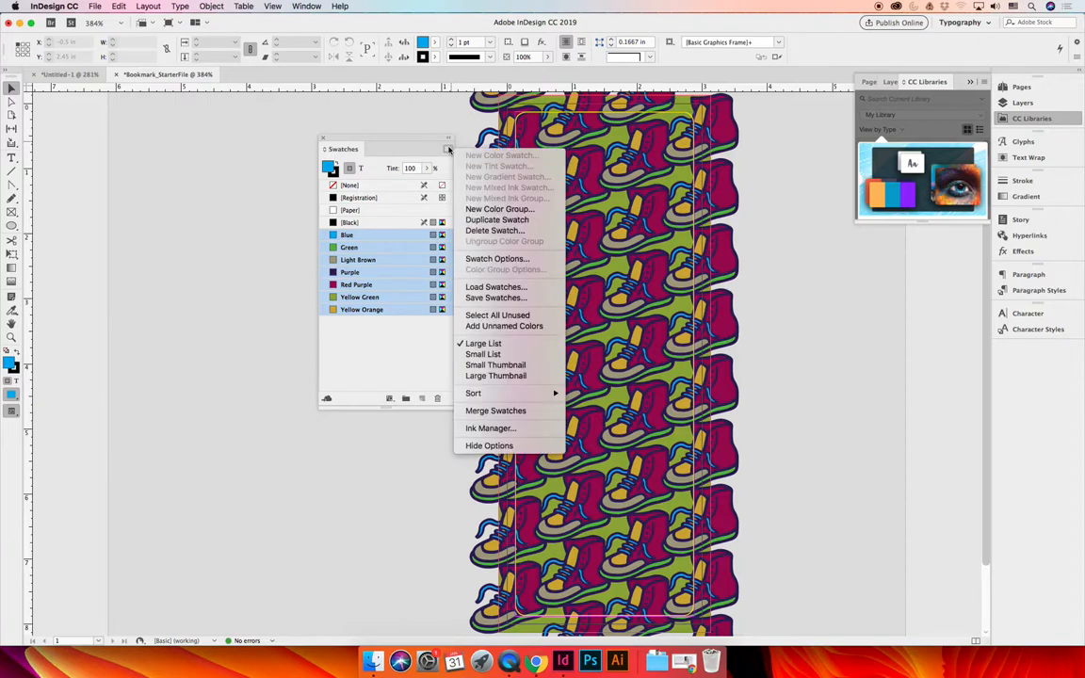
mouse_move(495, 297)
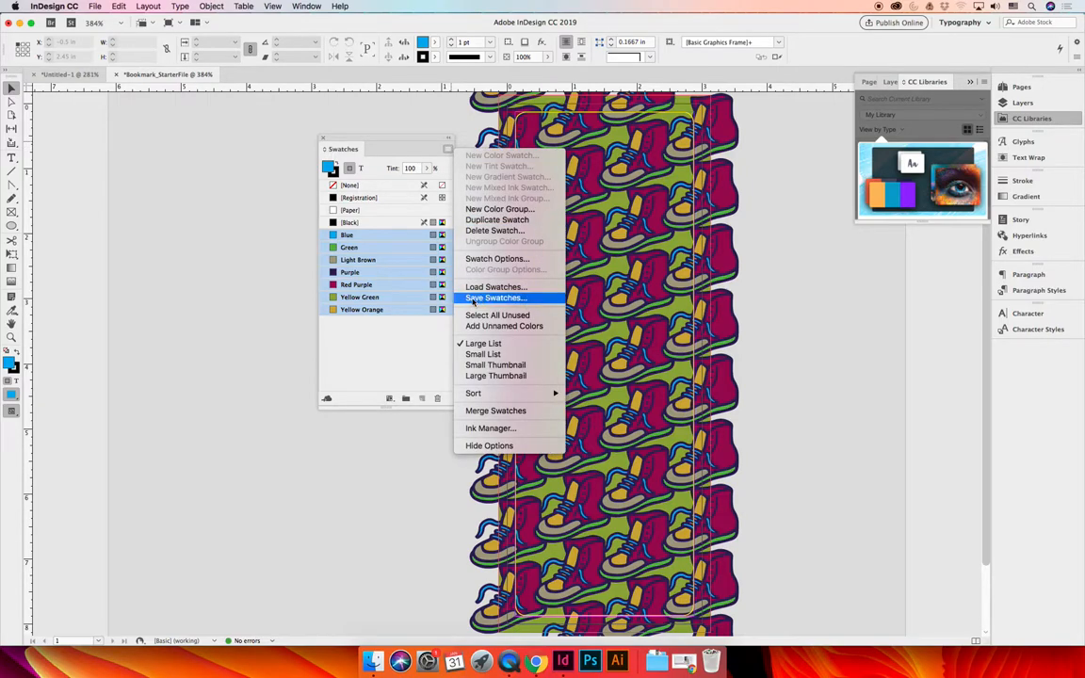
- Save the selected swatches as an ASE file with a bookmark file name
left_click(493, 298)
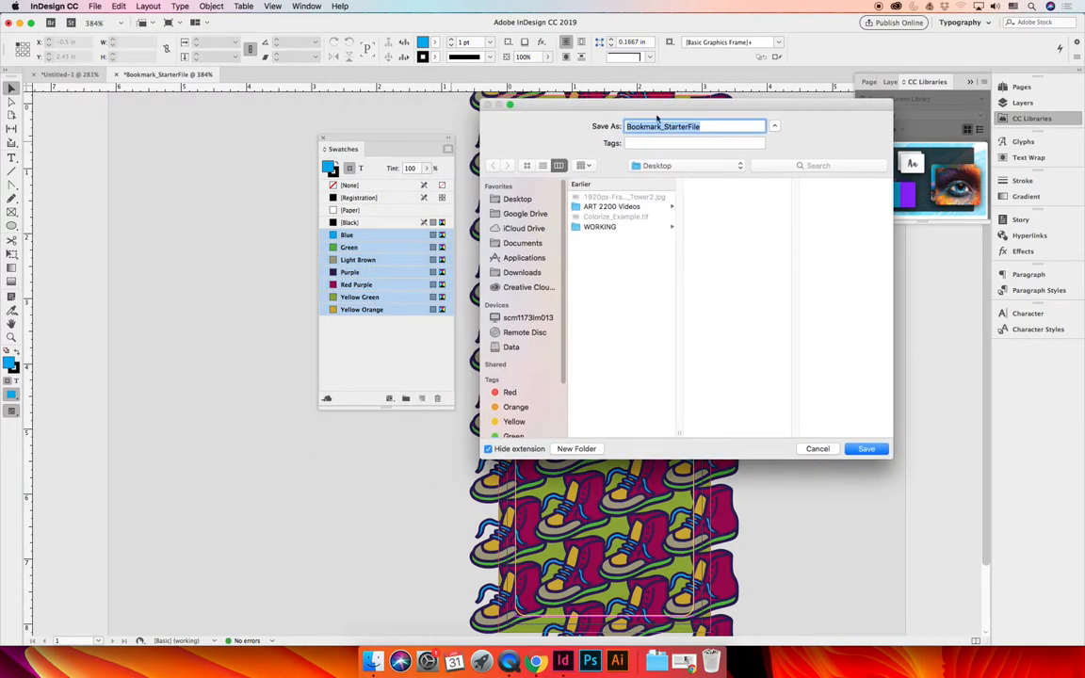
mouse_move(722, 175)
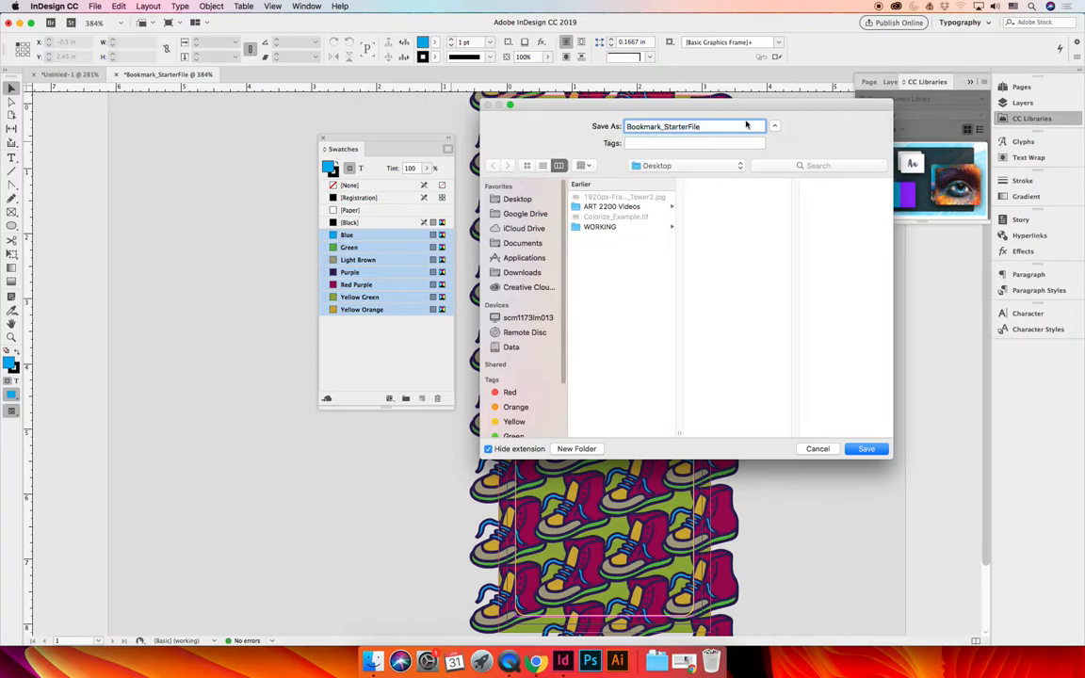
left_click(693, 125)
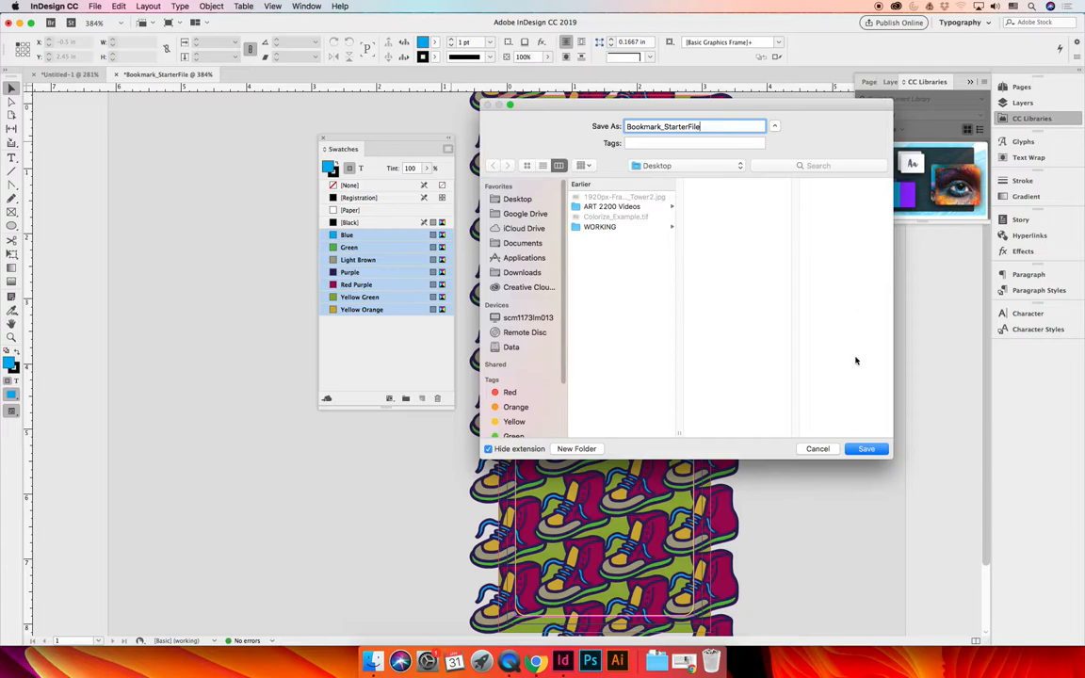
left_click(866, 449)
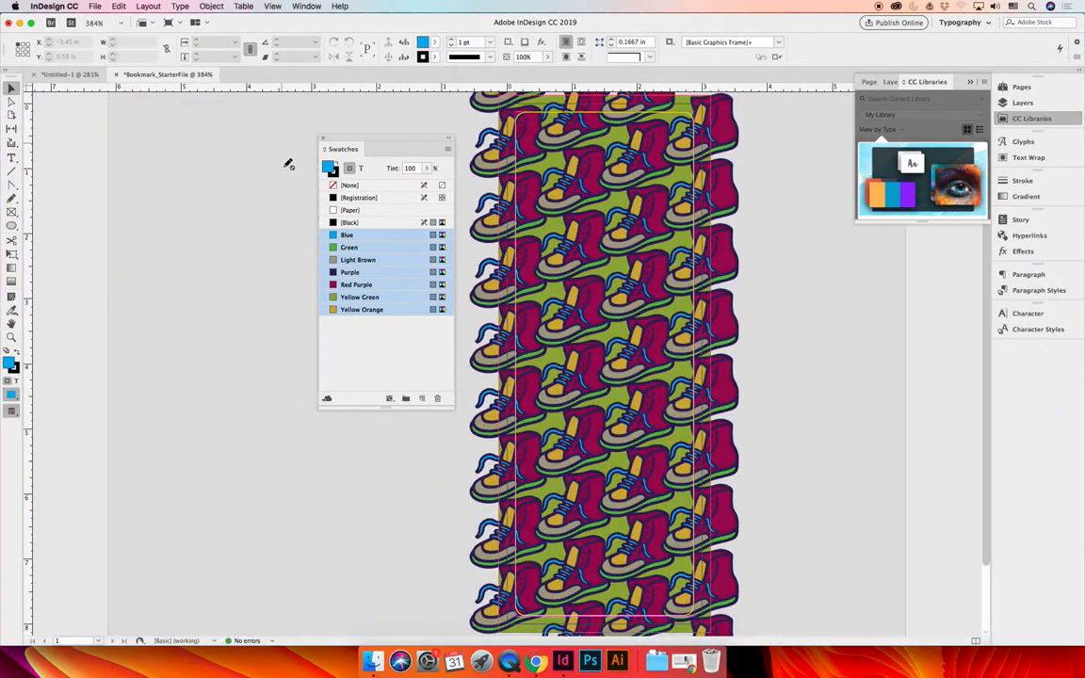
mouse_move(346, 335)
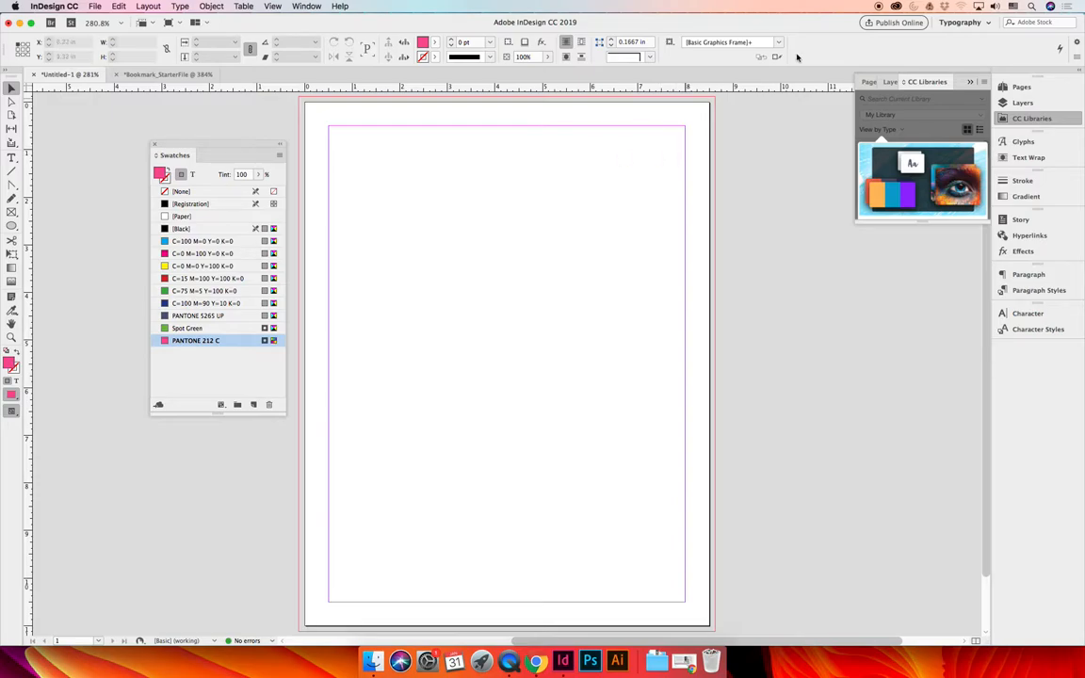
mouse_move(199, 370)
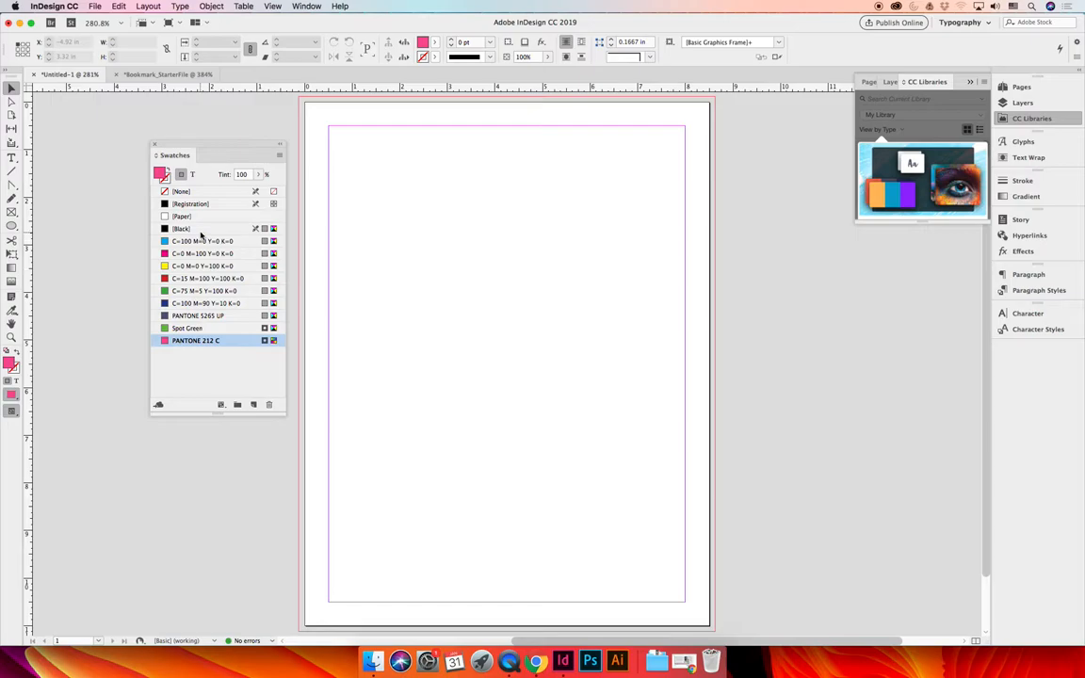
mouse_move(236, 388)
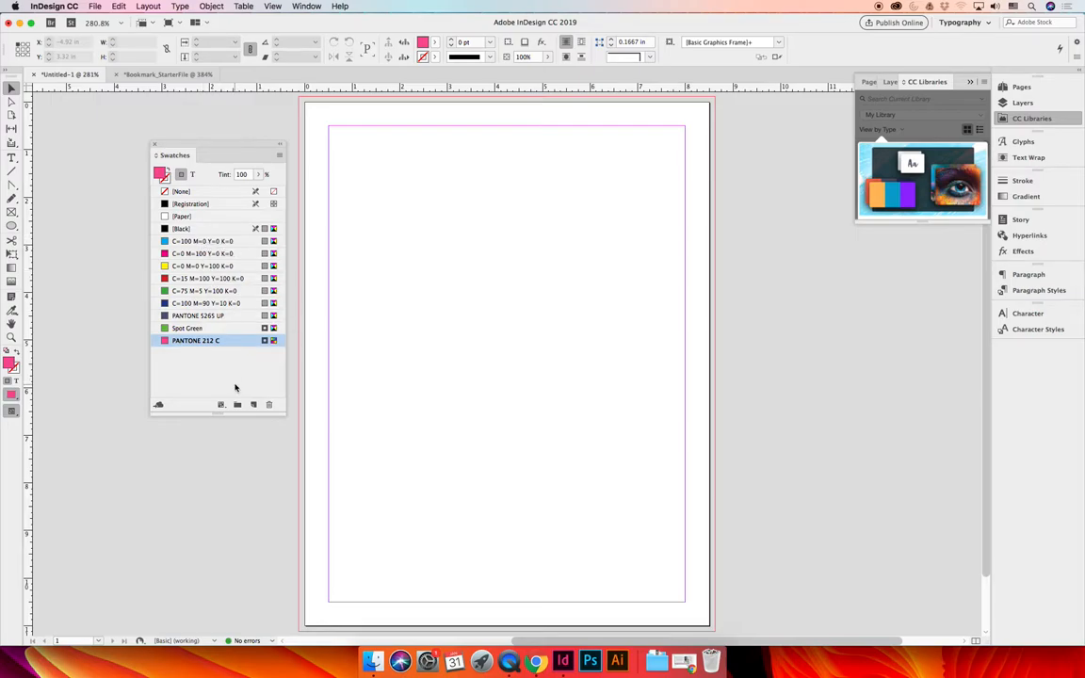
mouse_move(239, 380)
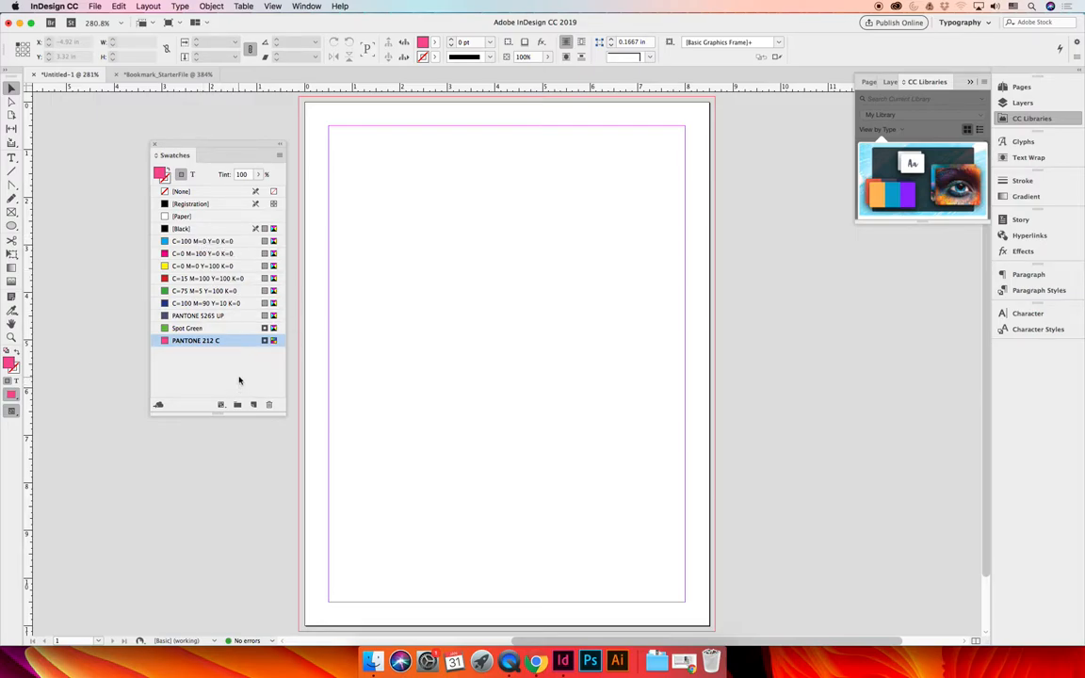
- In the blank Untitled document, load the saved bookmark swatches from the ASE file
left_click(167, 74)
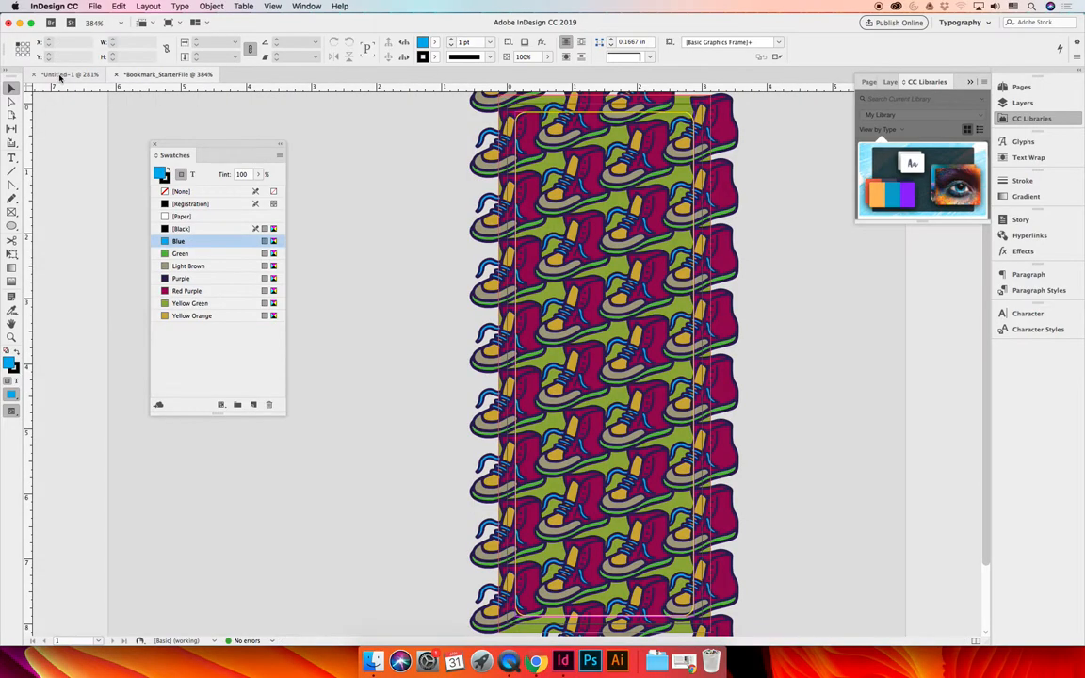
left_click(72, 76)
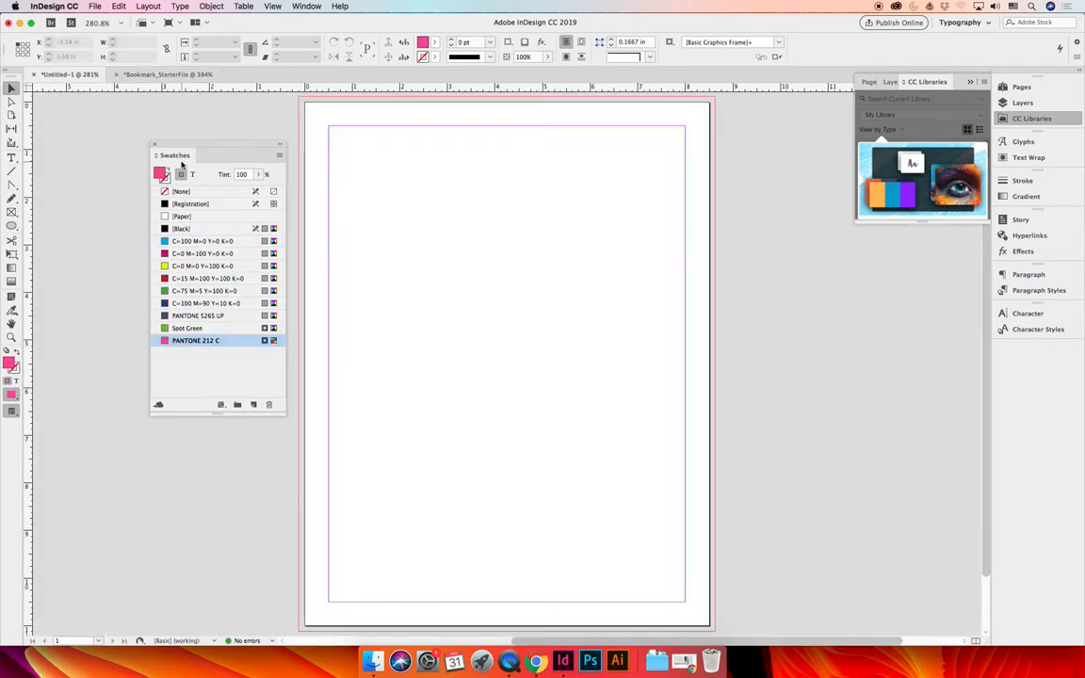
left_click(279, 154)
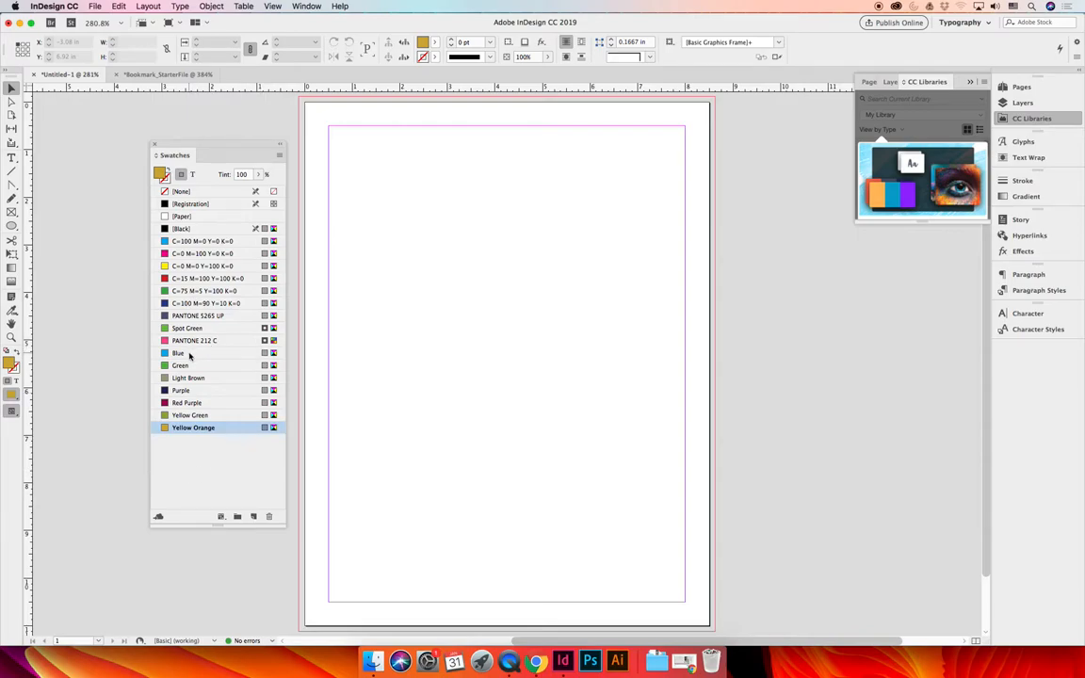
- Delete the new document's default swatches, leaving the loaded bookmark colours
left_click(196, 339)
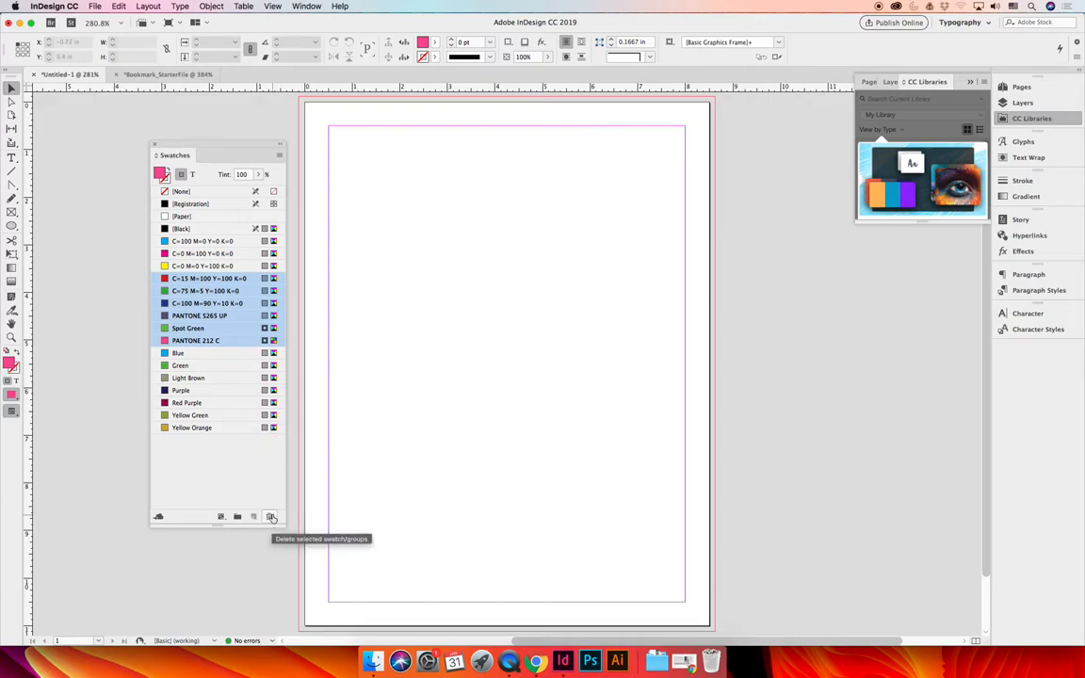
left_click(271, 516)
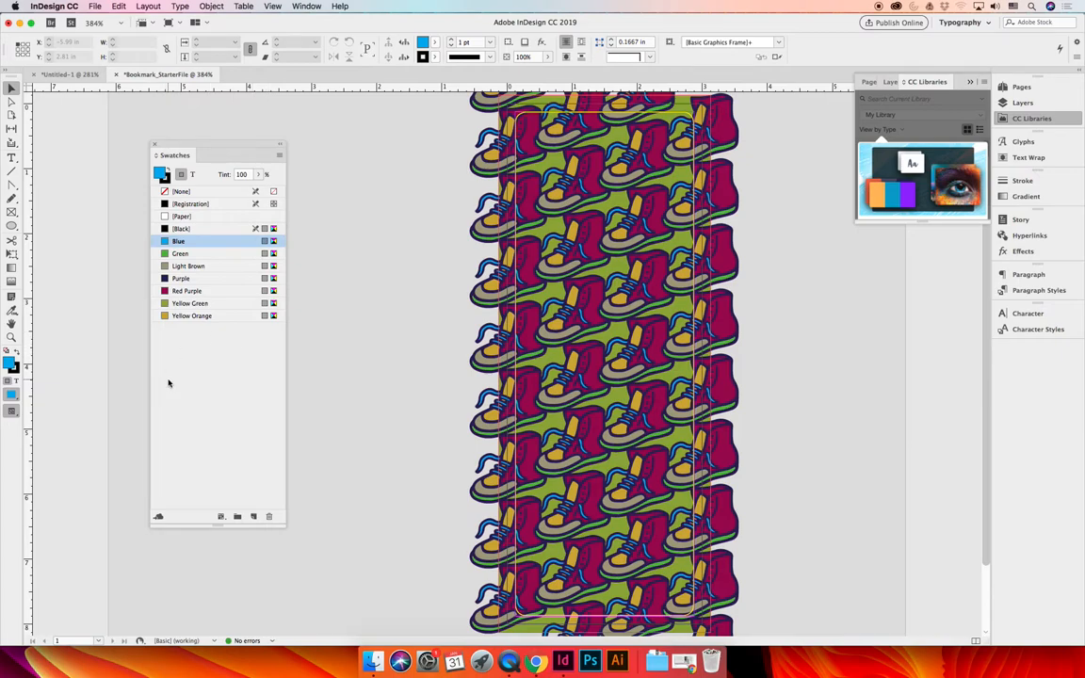
mouse_move(236, 342)
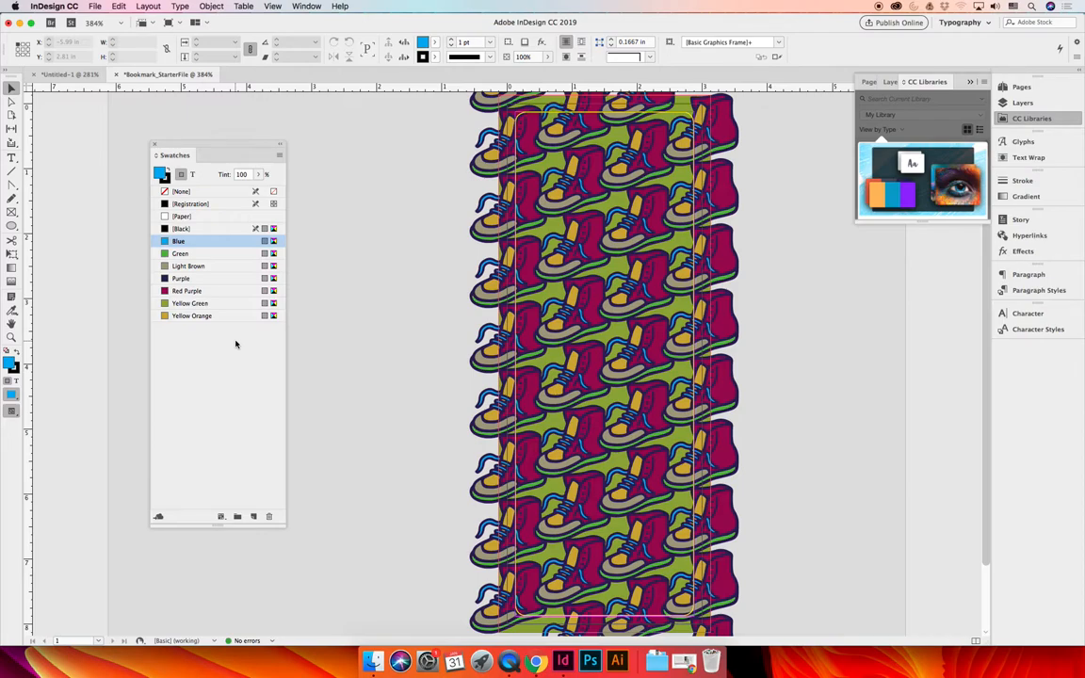
mouse_move(234, 324)
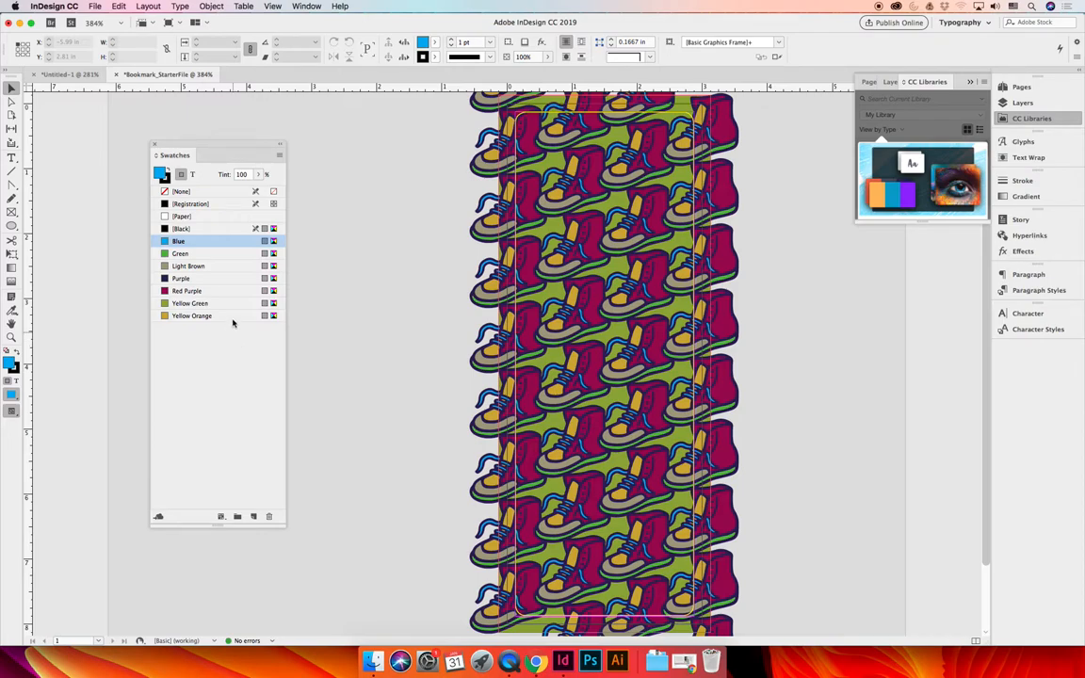
mouse_move(196, 245)
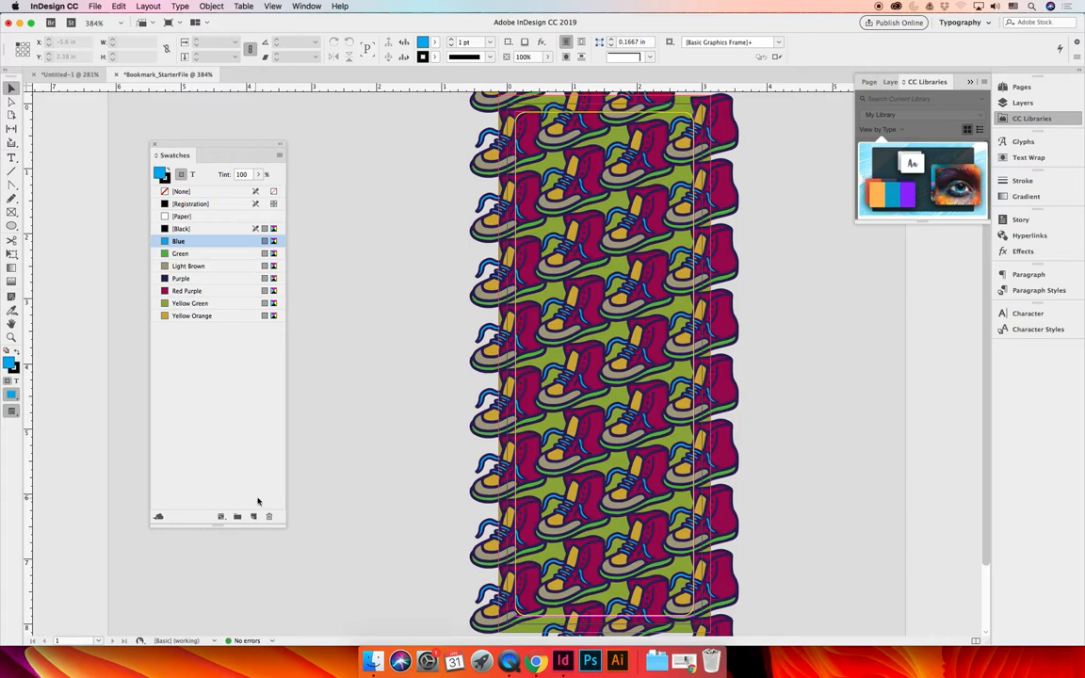
- Start deleting the Blue swatch, bringing up the replacement-colour prompt with Black proposed
left_click(270, 516)
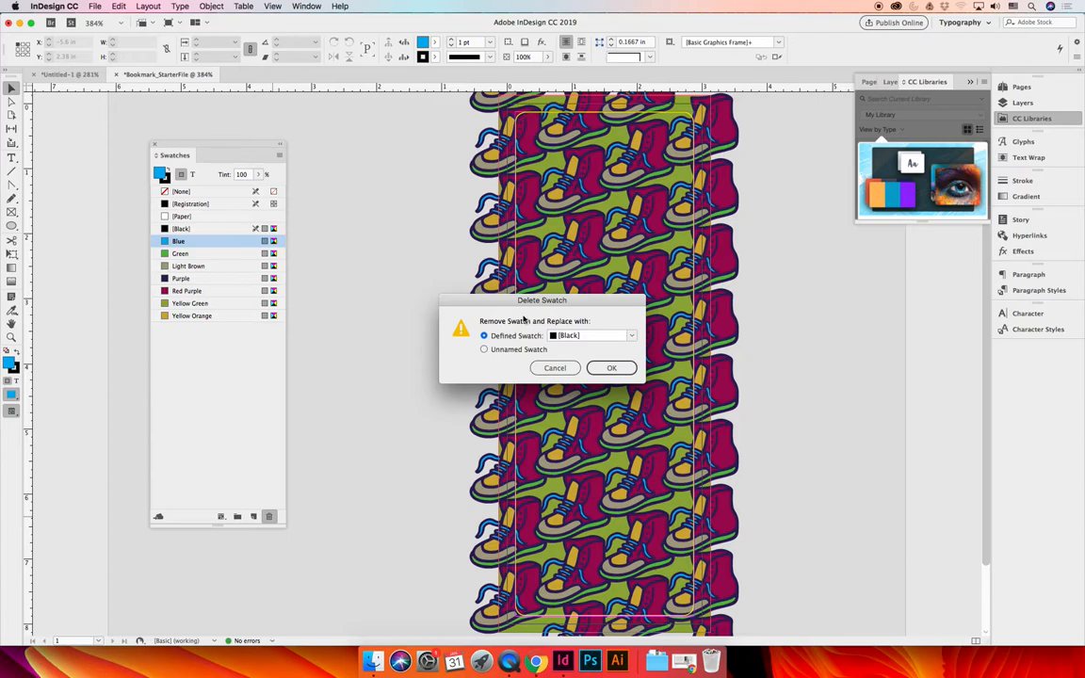
mouse_move(564, 385)
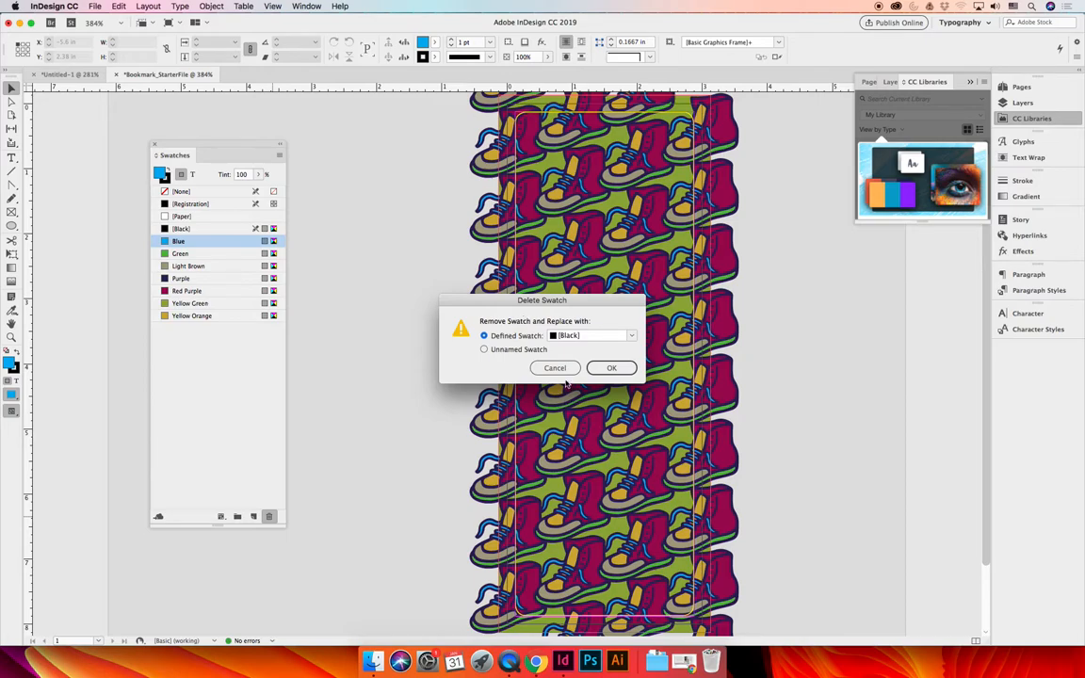
- Cancel the deletion and add a soft pink from the Color Picker as a new CMYK swatch
left_click(610, 368)
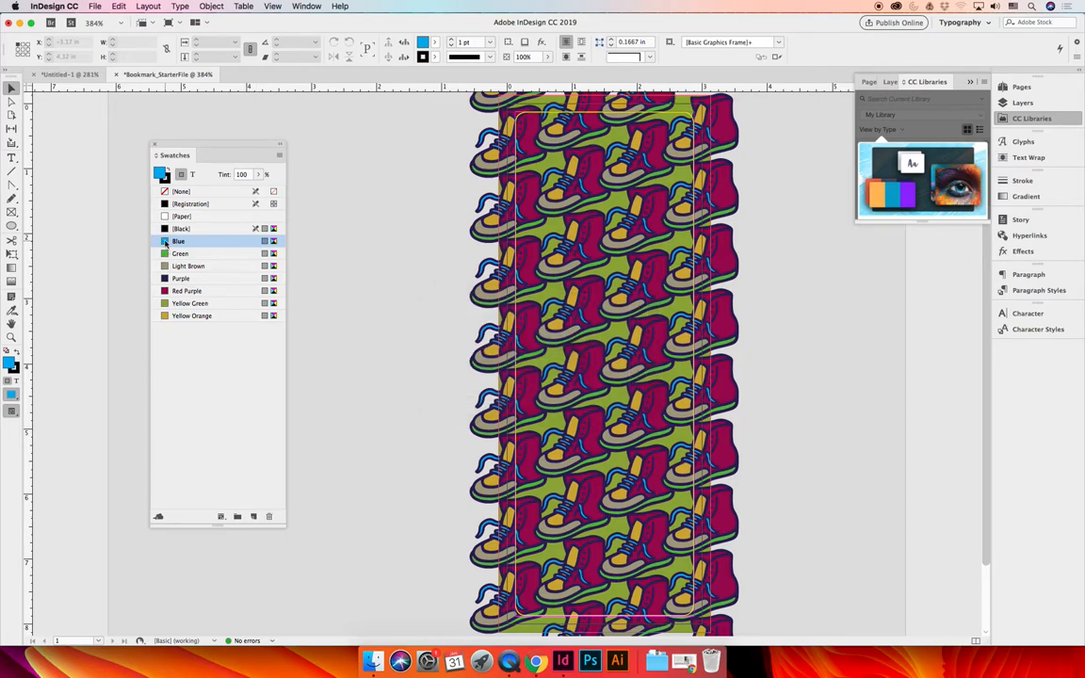
double_click(177, 241)
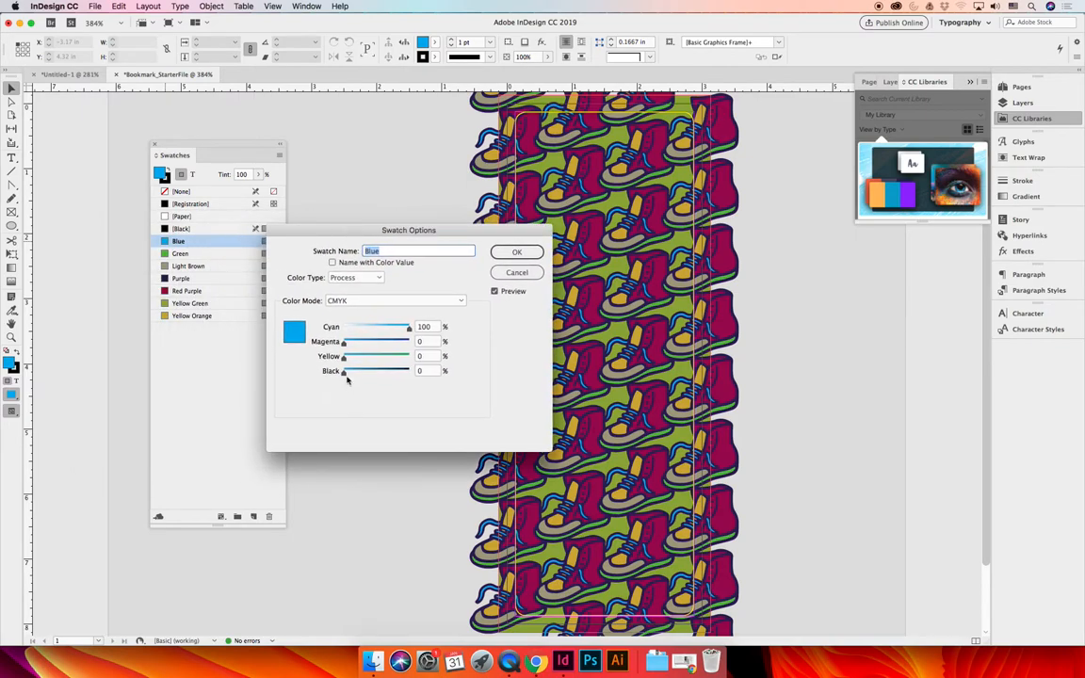
left_click_drag(346, 356, 386, 355)
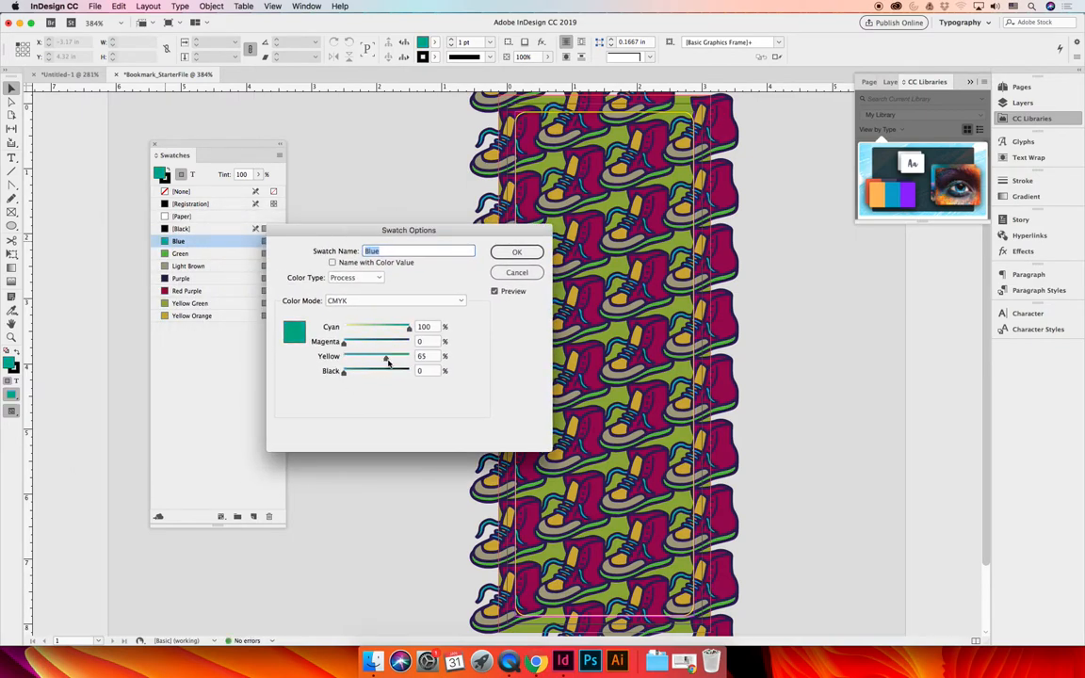
left_click(516, 252)
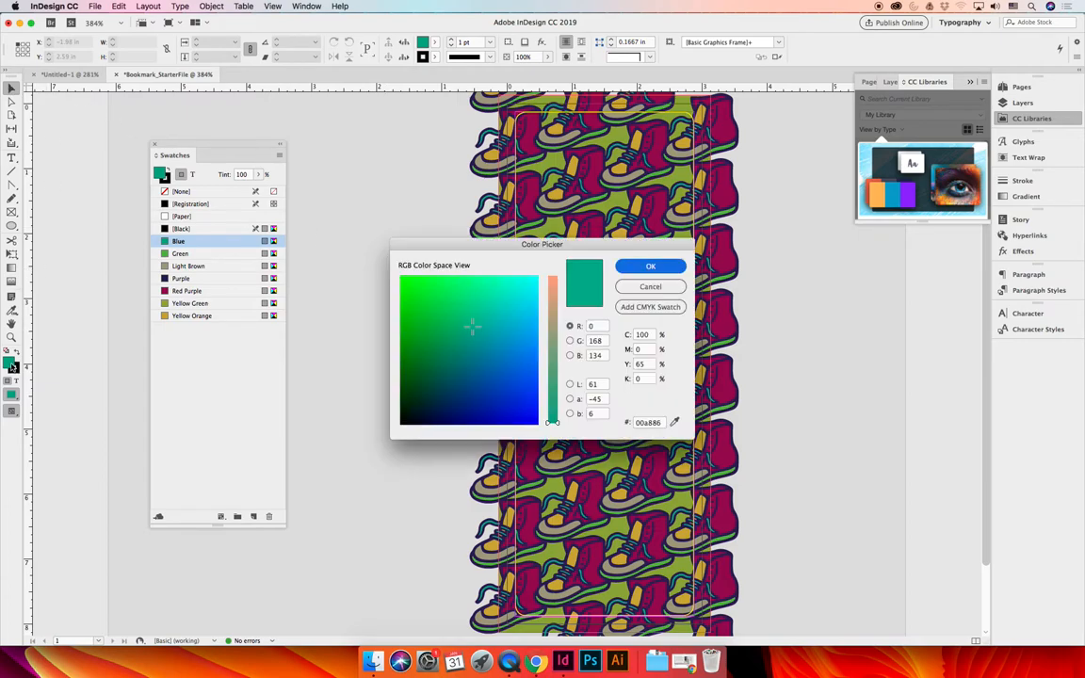
left_click(528, 317)
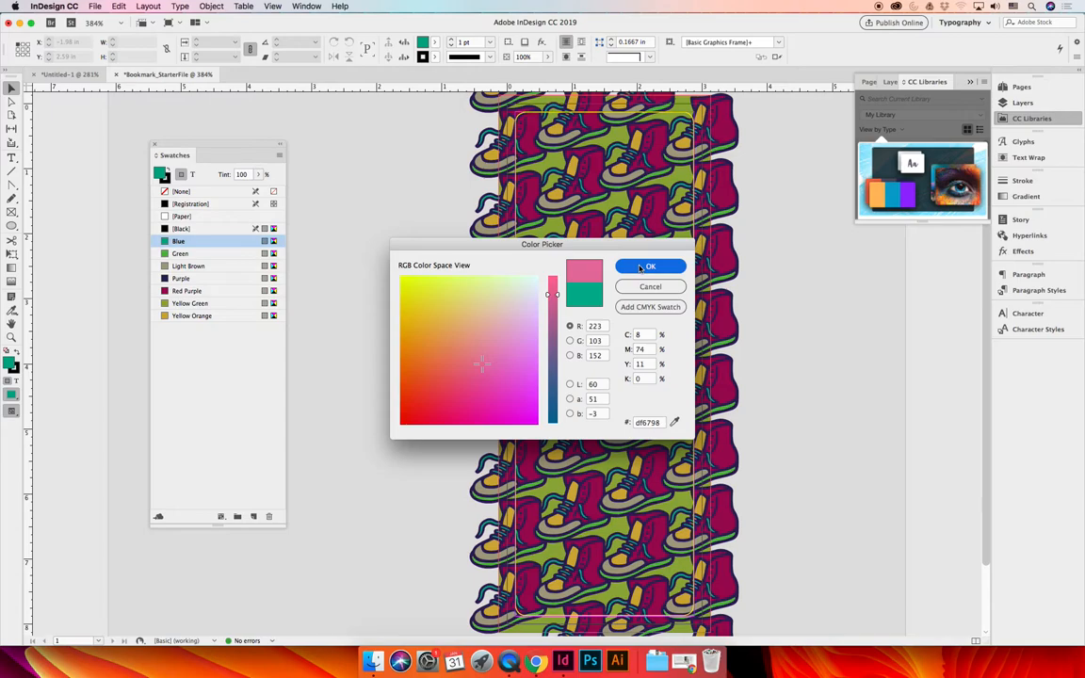
left_click(649, 267)
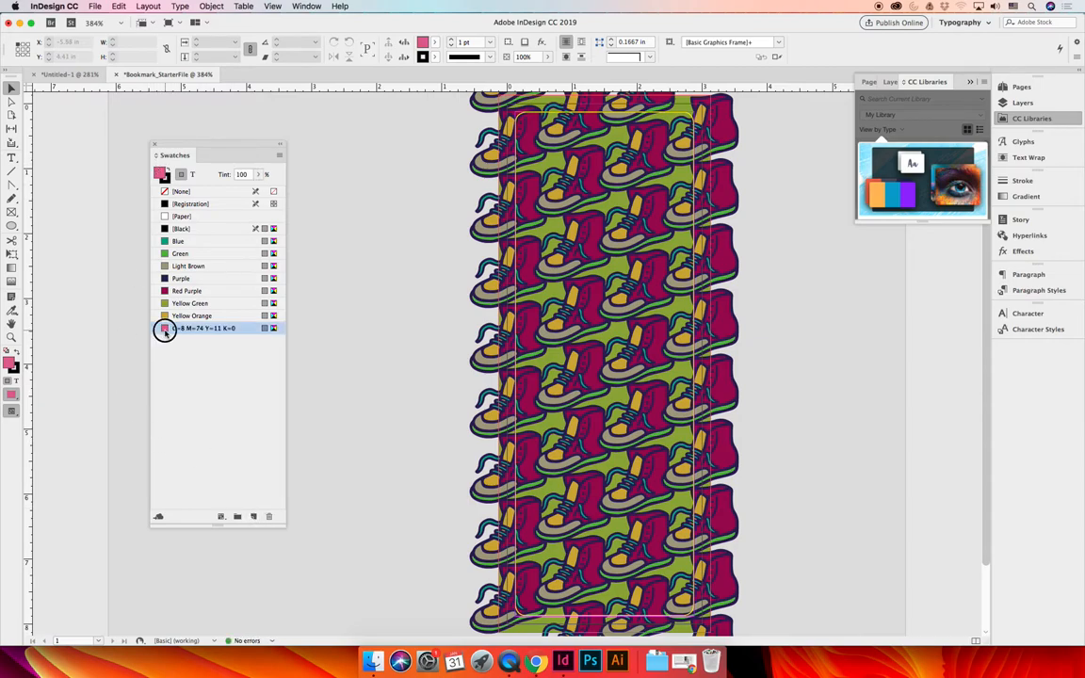
- Rename the new pink swatch to 'Light Pink'
double_click(206, 328)
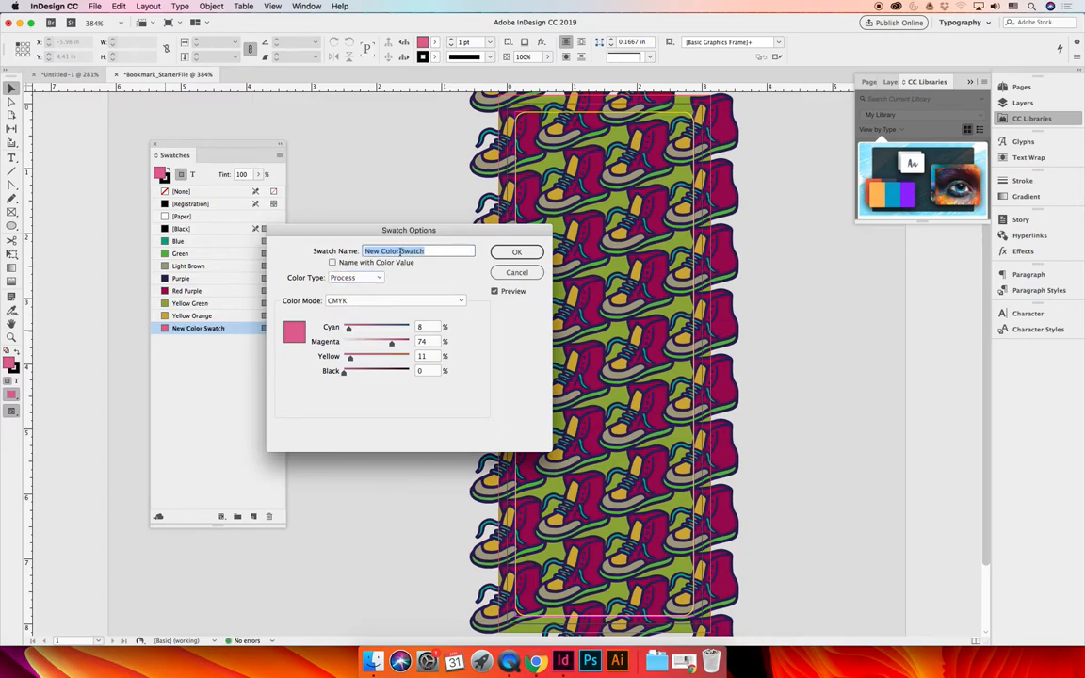
type("Light Pink")
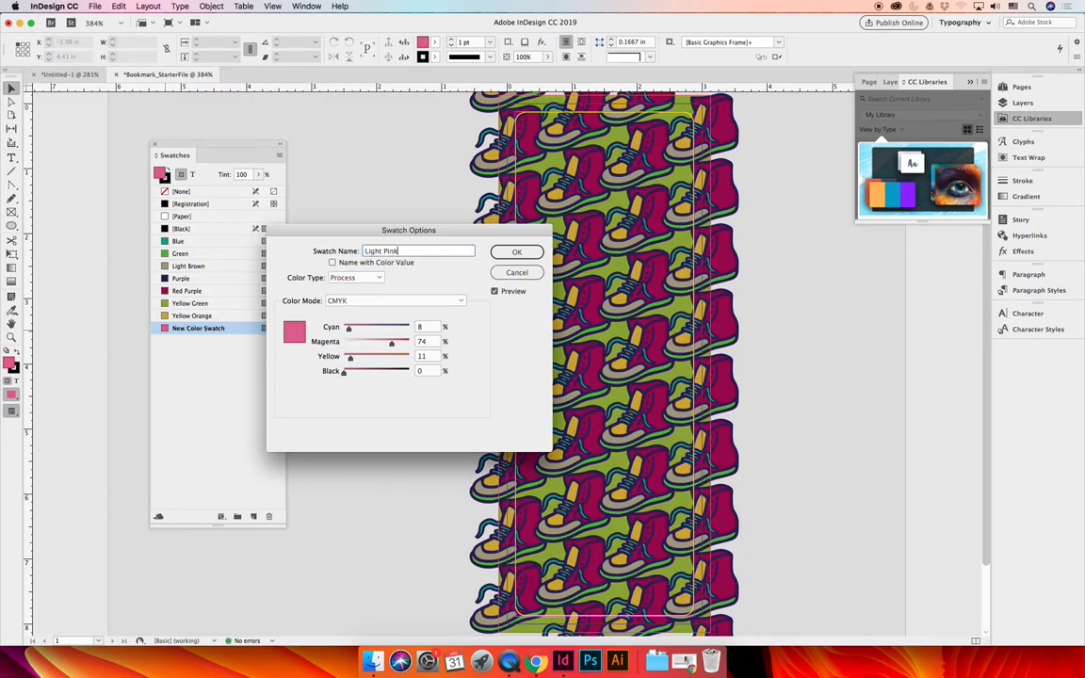
left_click(516, 252)
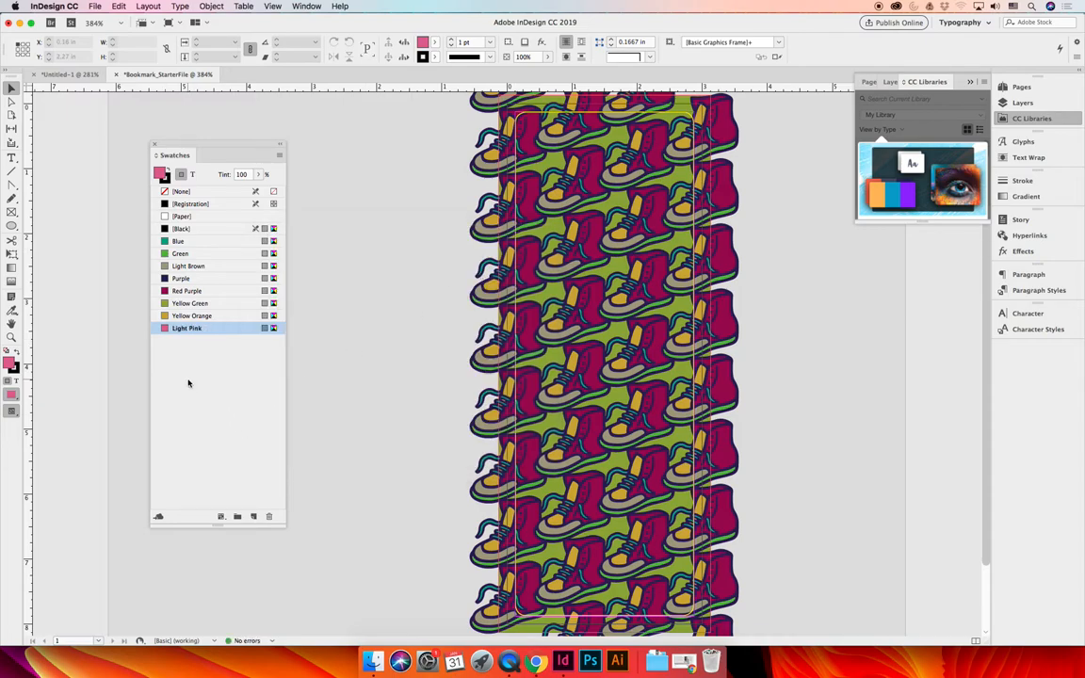
- Delete the Blue swatch, replacing it with the defined swatch Light Pink so the shoelaces turn pink
left_click(177, 241)
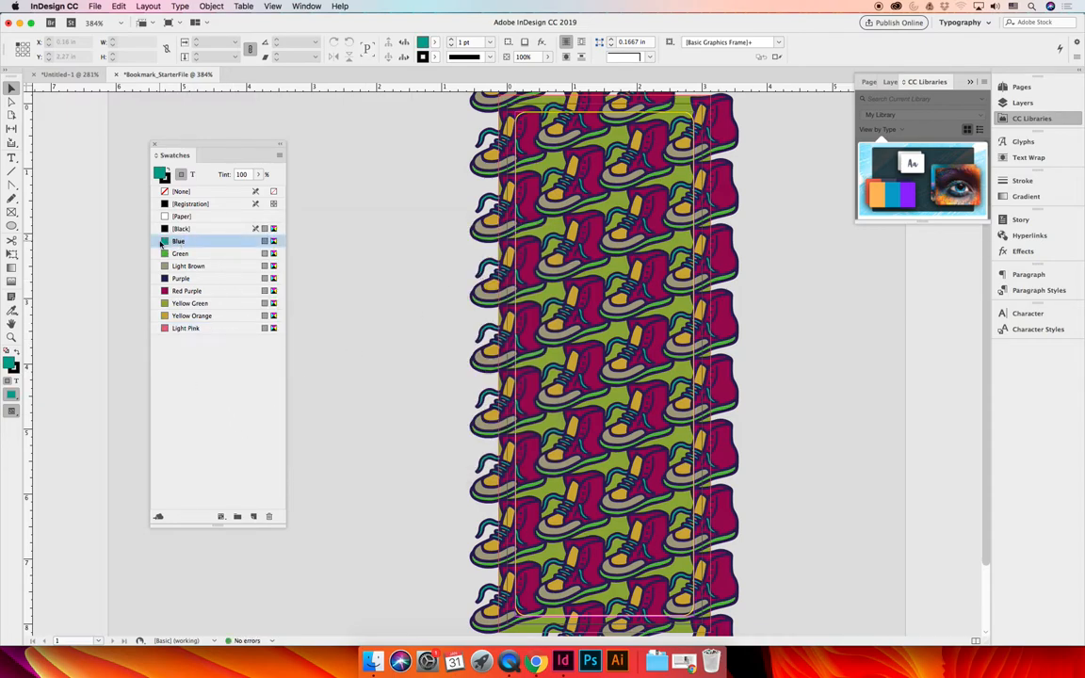
left_click(177, 241)
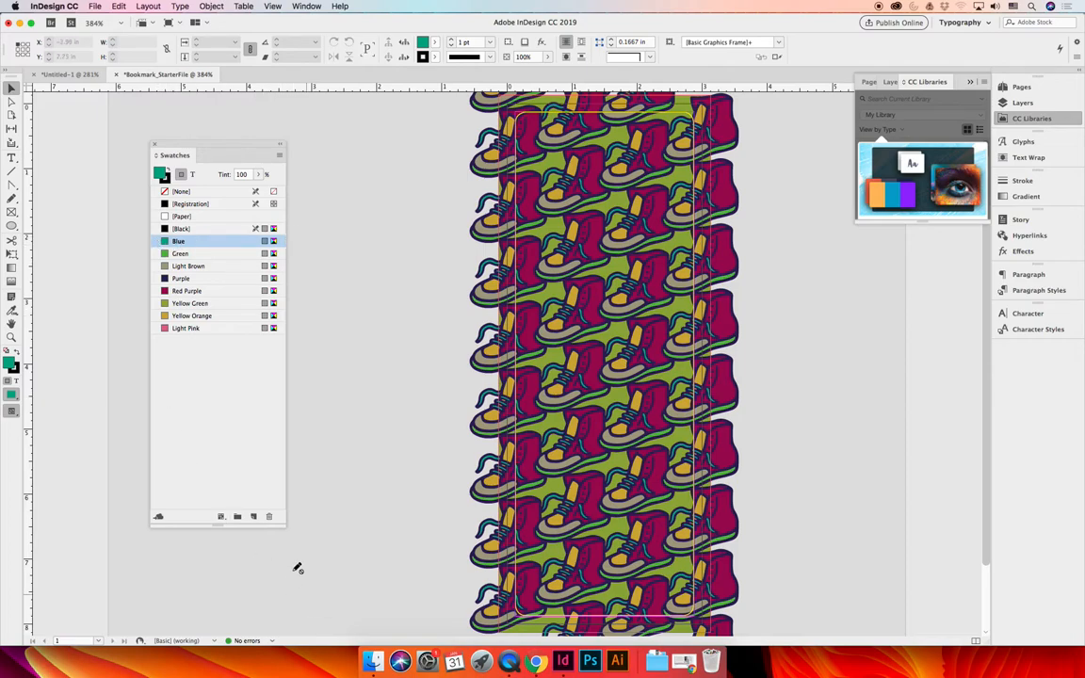
left_click(267, 516)
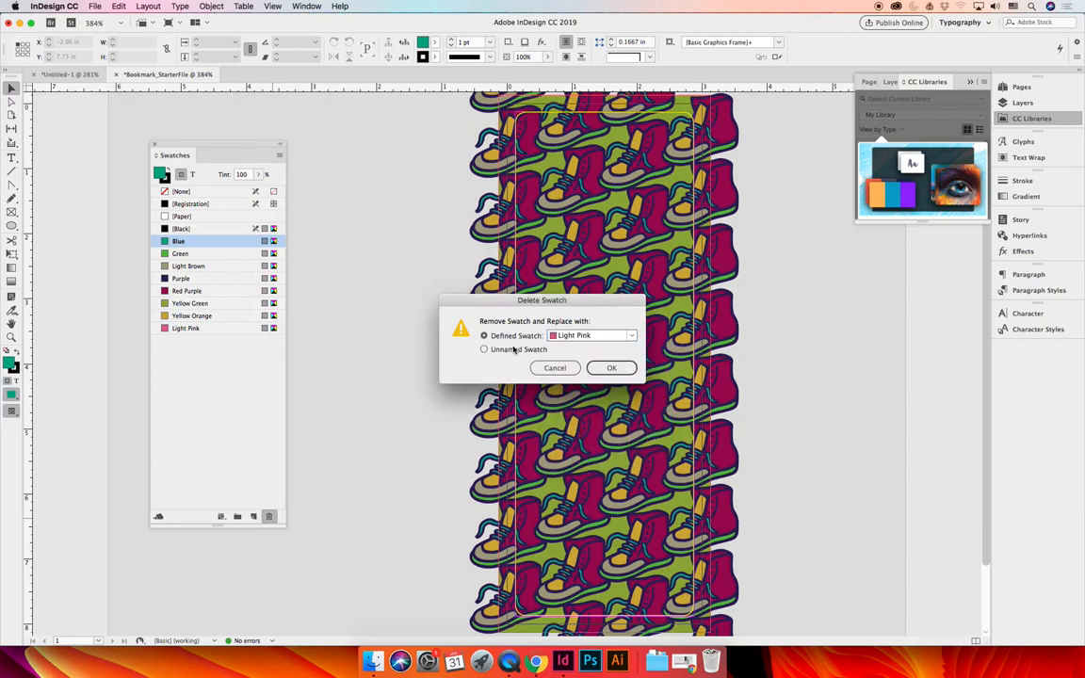
mouse_move(602, 346)
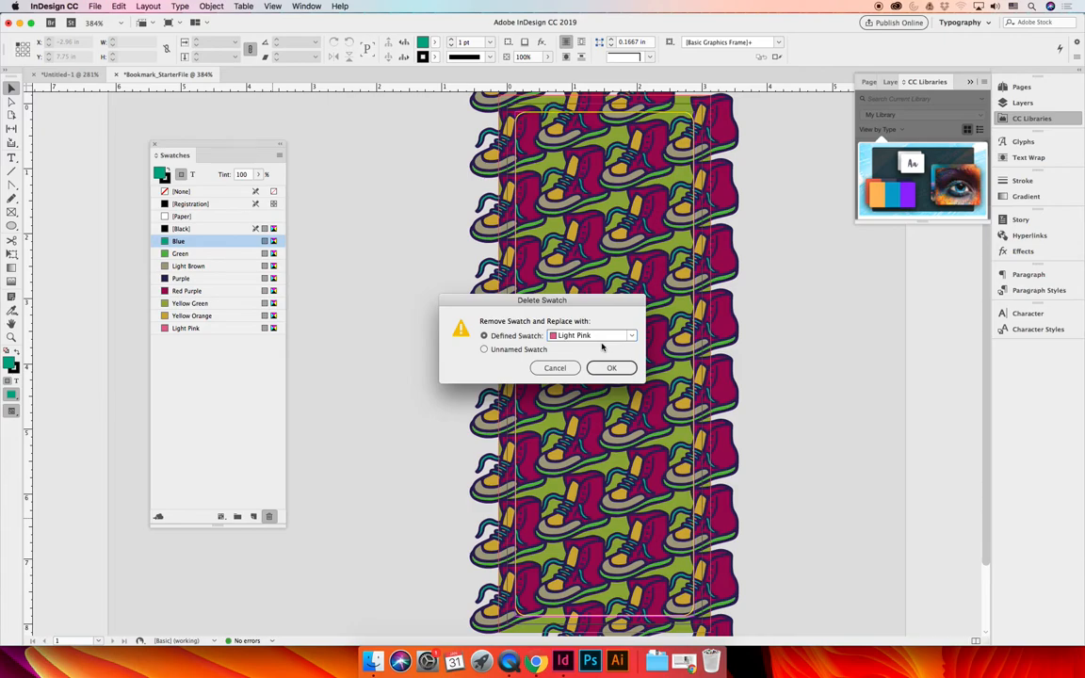
left_click(610, 367)
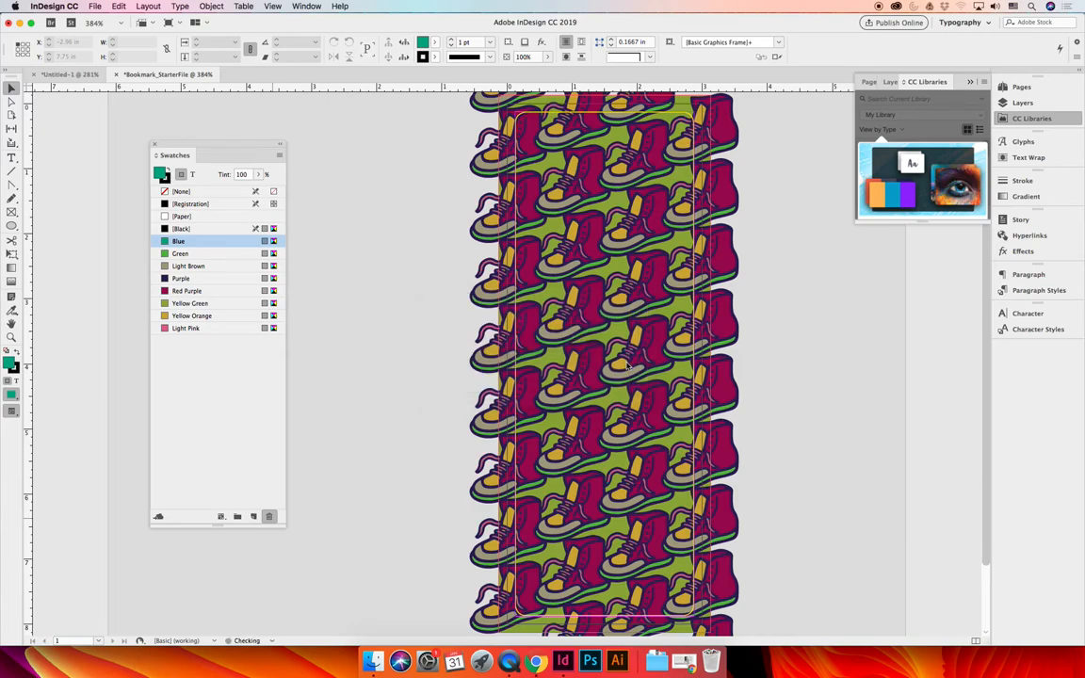
left_click(269, 516)
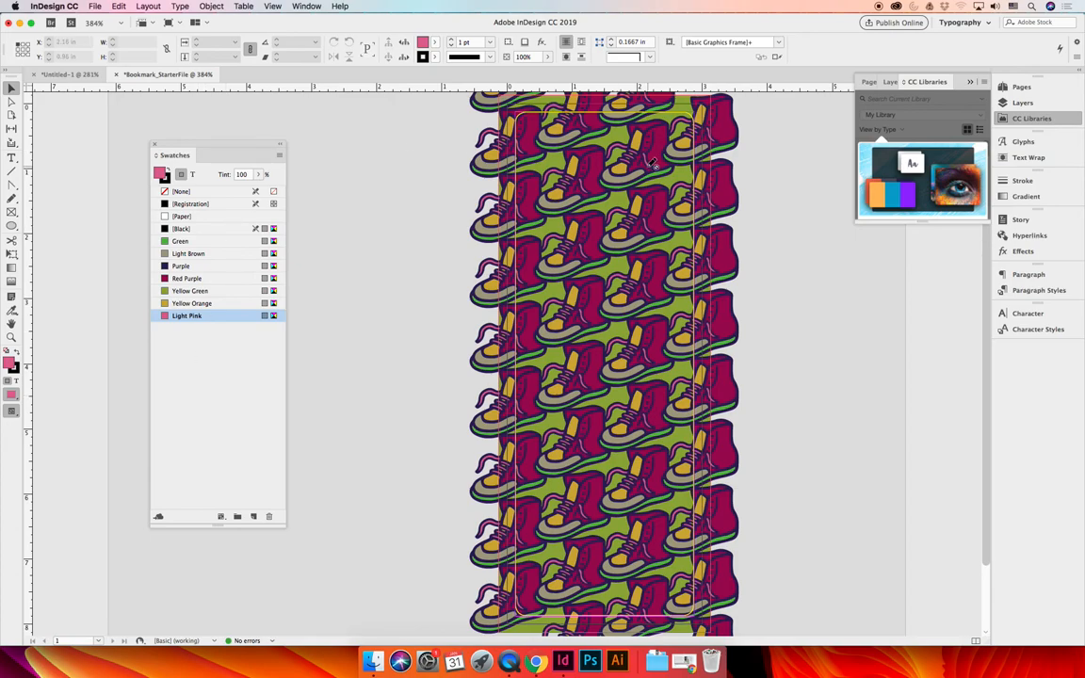
mouse_move(202, 149)
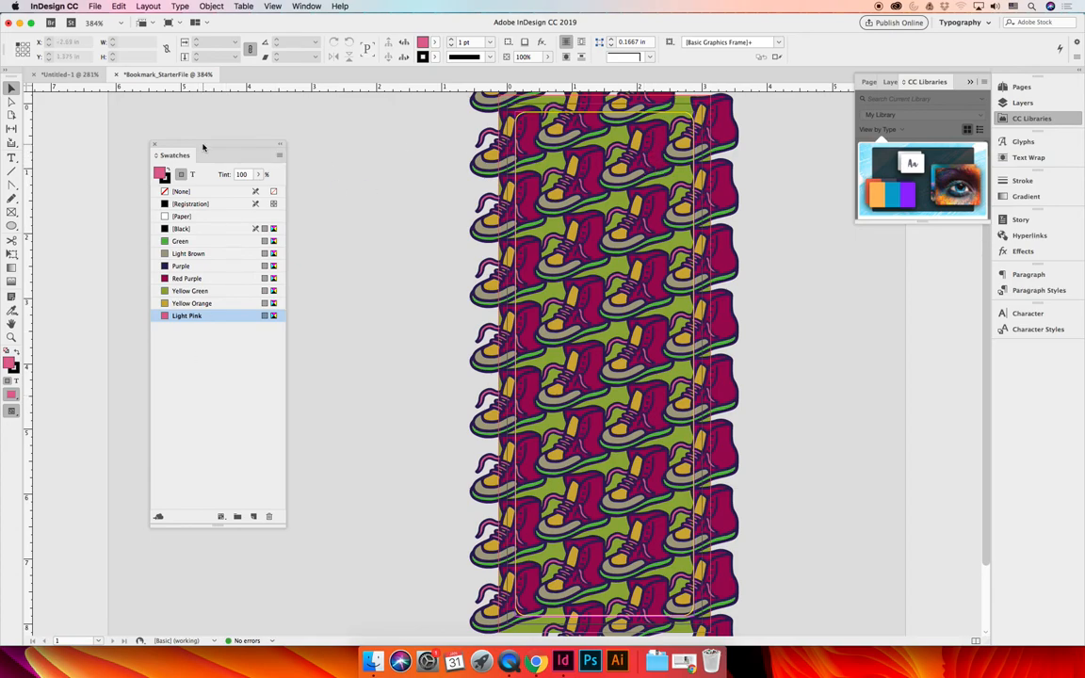
mouse_move(200, 358)
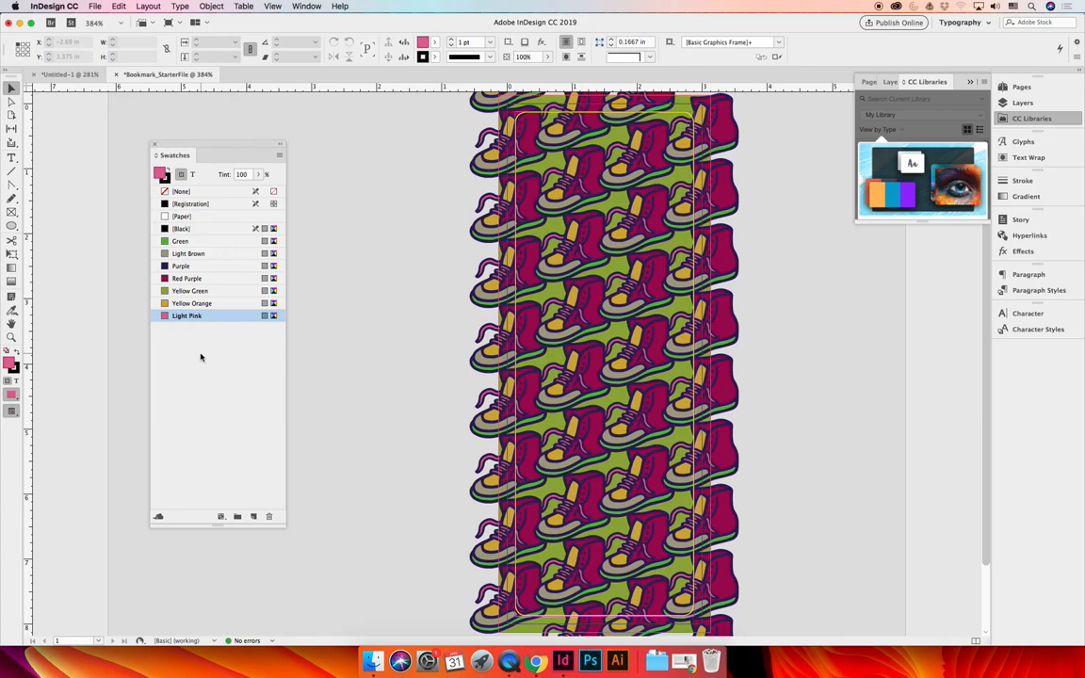